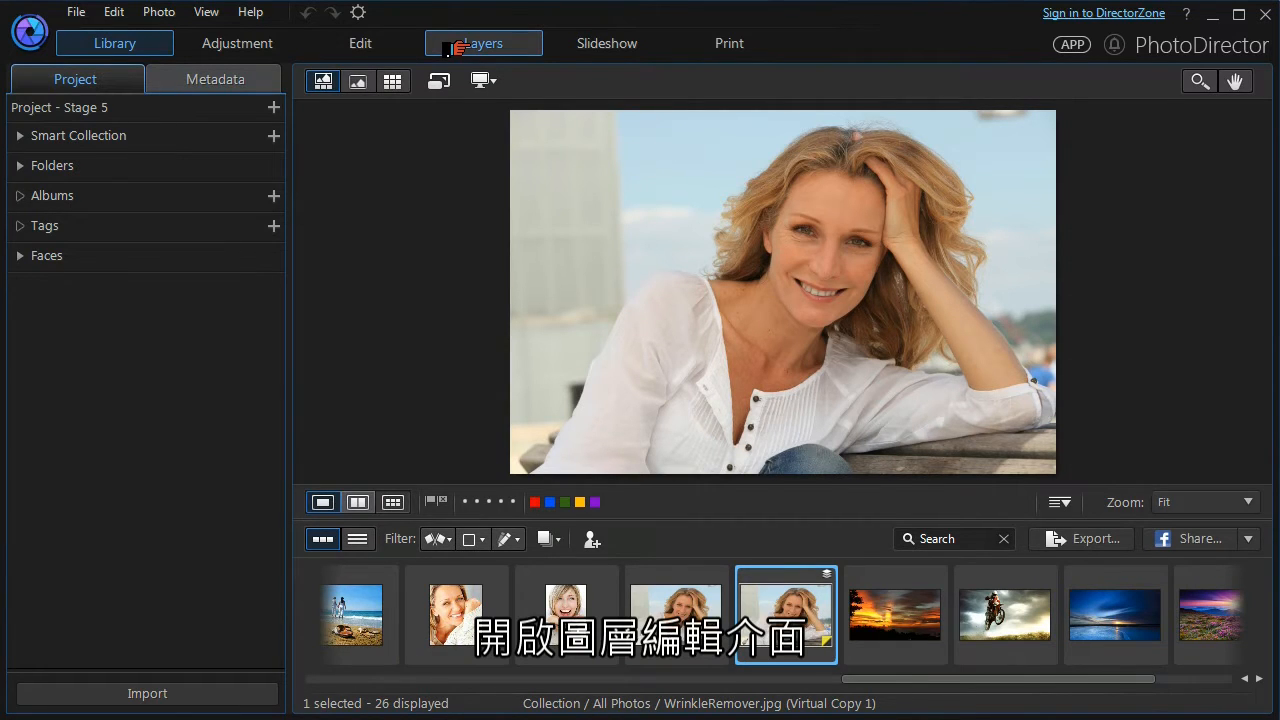
- Switch the selected portrait into the Layers editing workspace
click(483, 43)
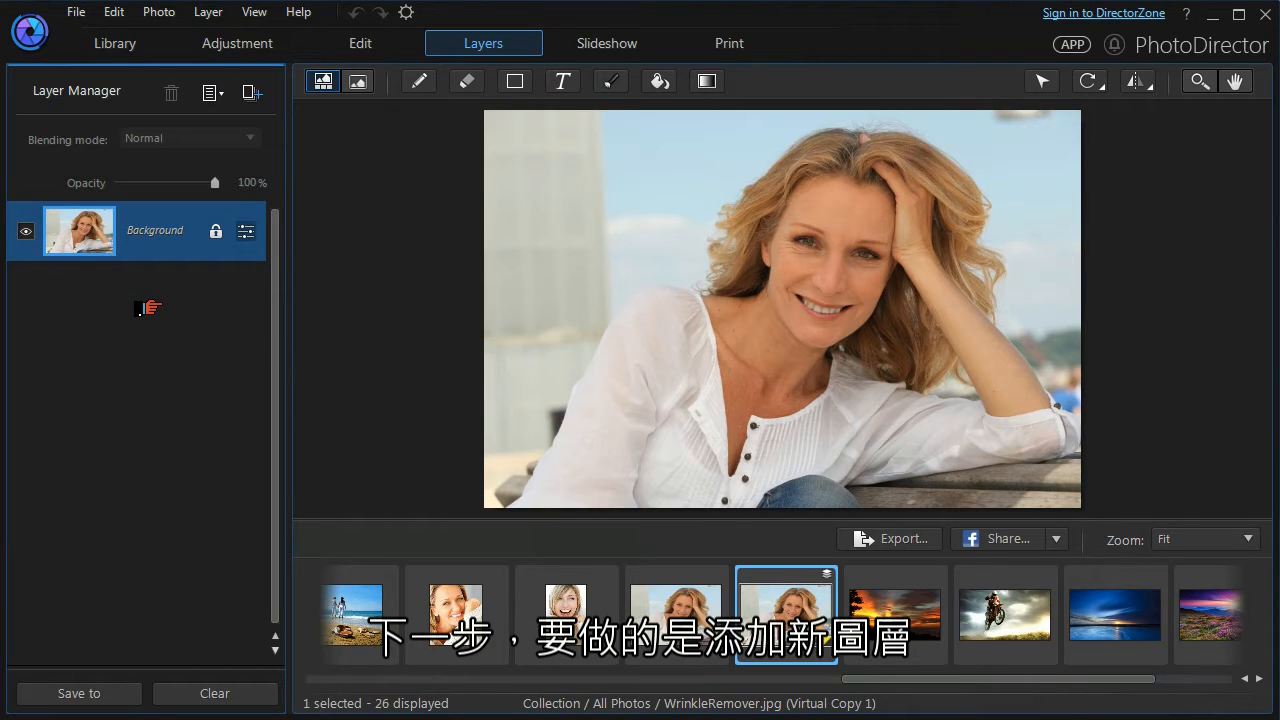
mouse_move(250, 93)
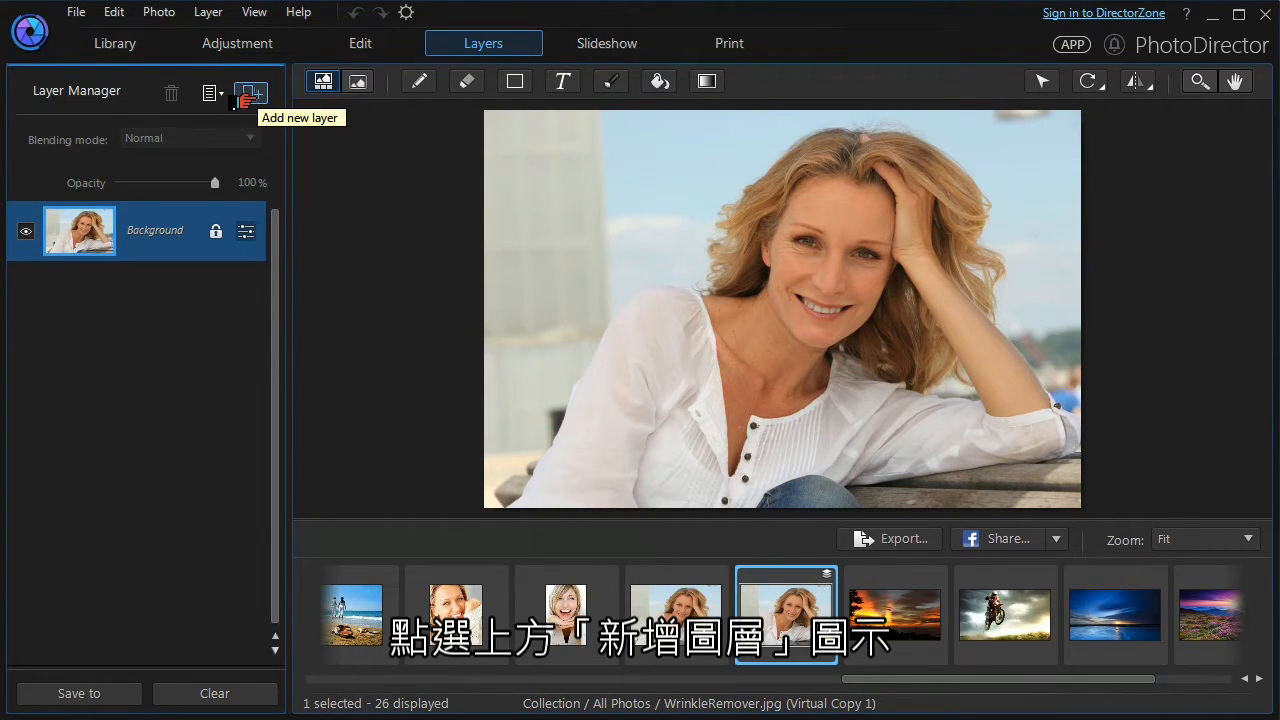
- Add Lake.jpg from Sample Pictures as a photo layer above the portrait background
click(251, 93)
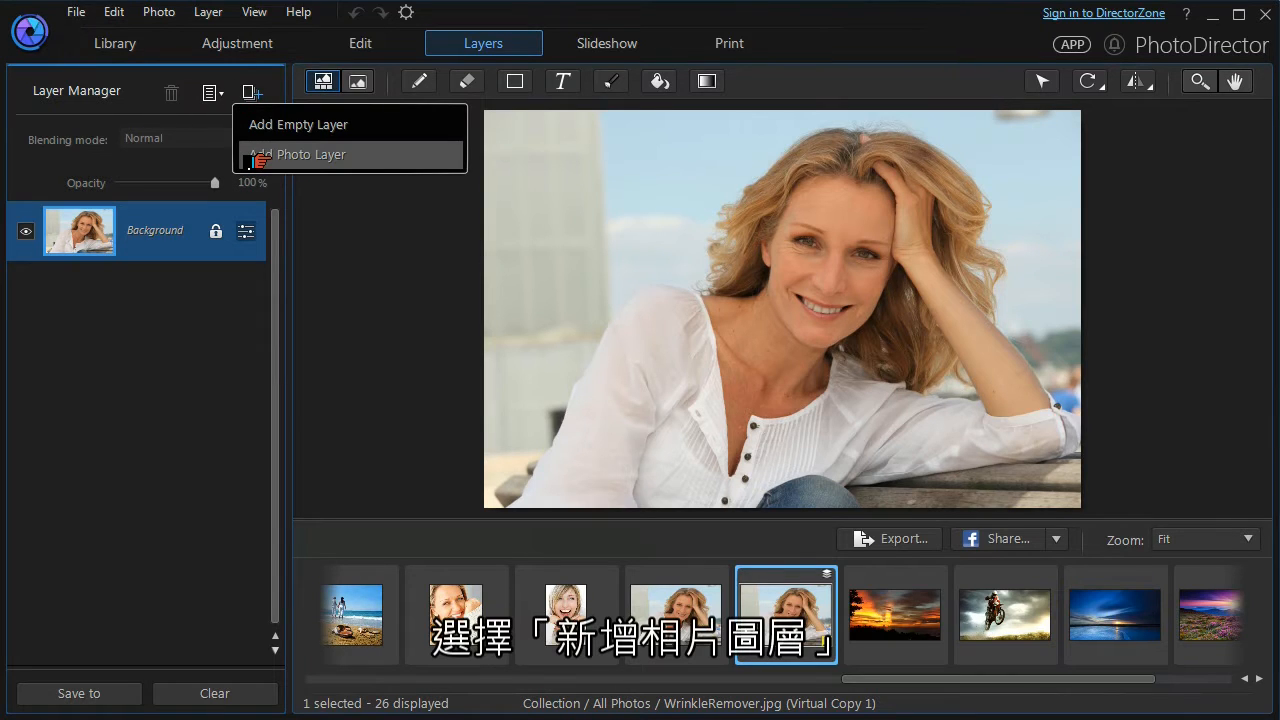
click(299, 154)
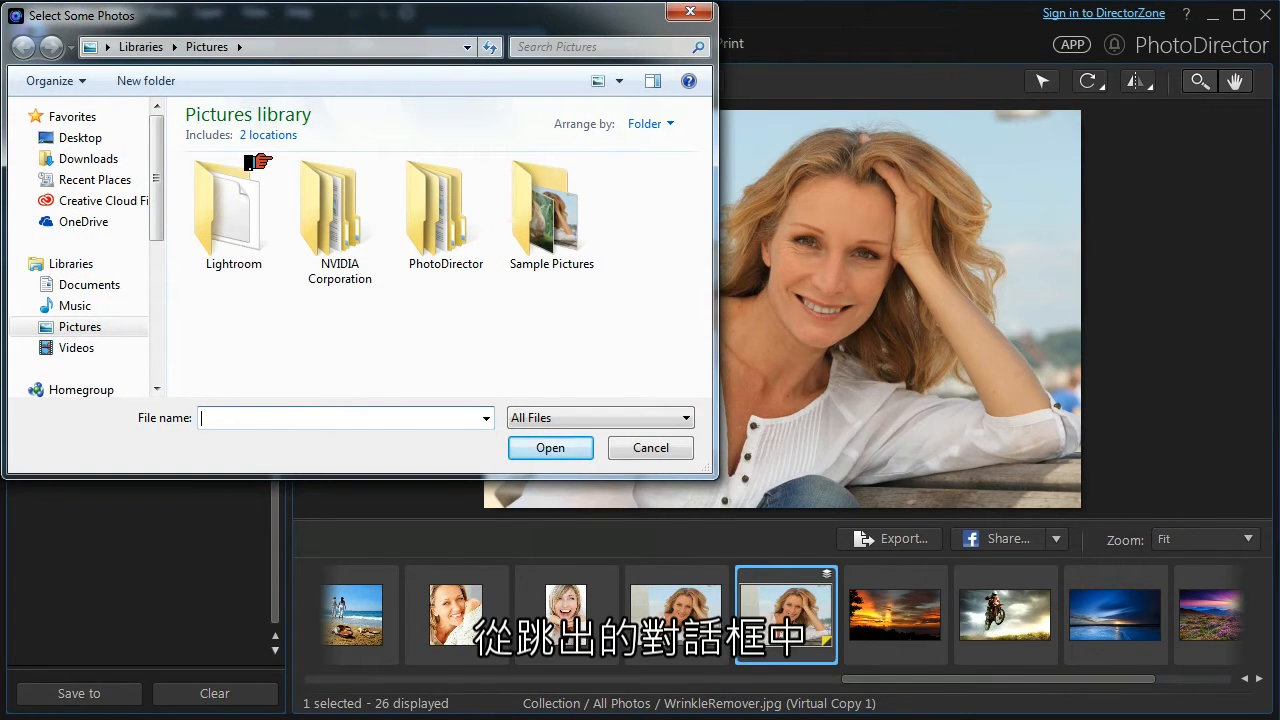
double_click(551, 205)
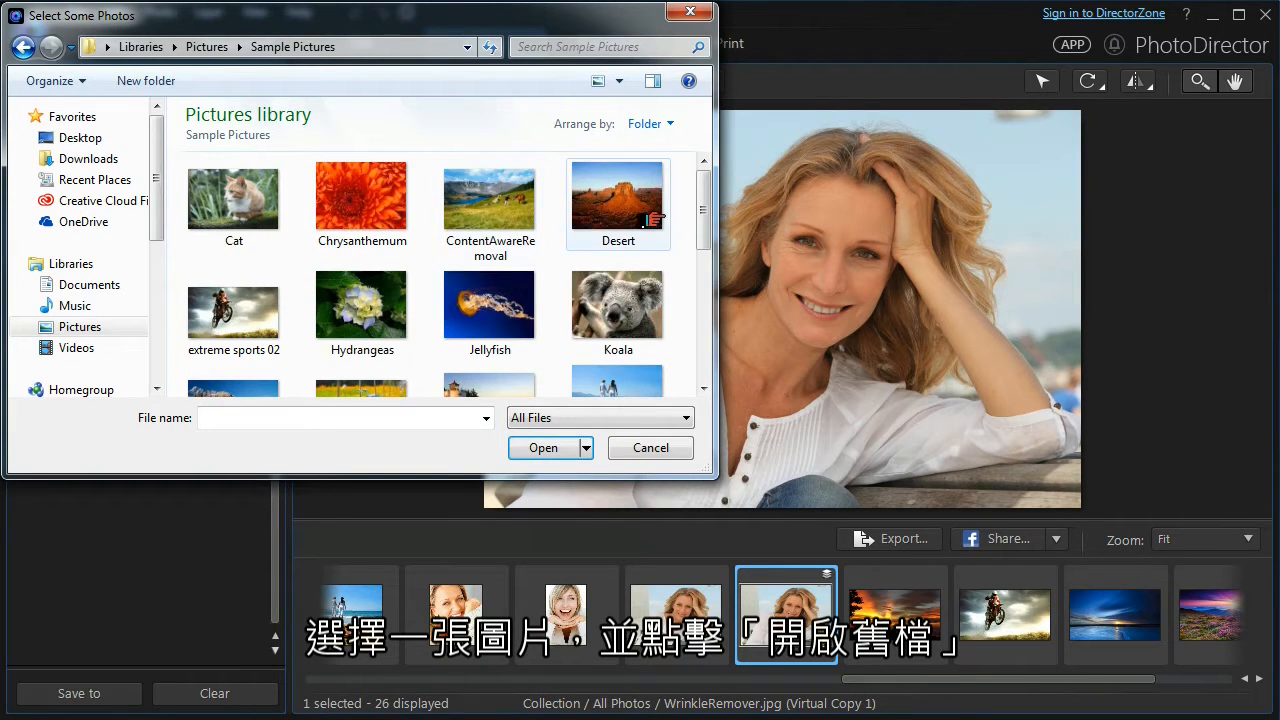
scroll(down, 3)
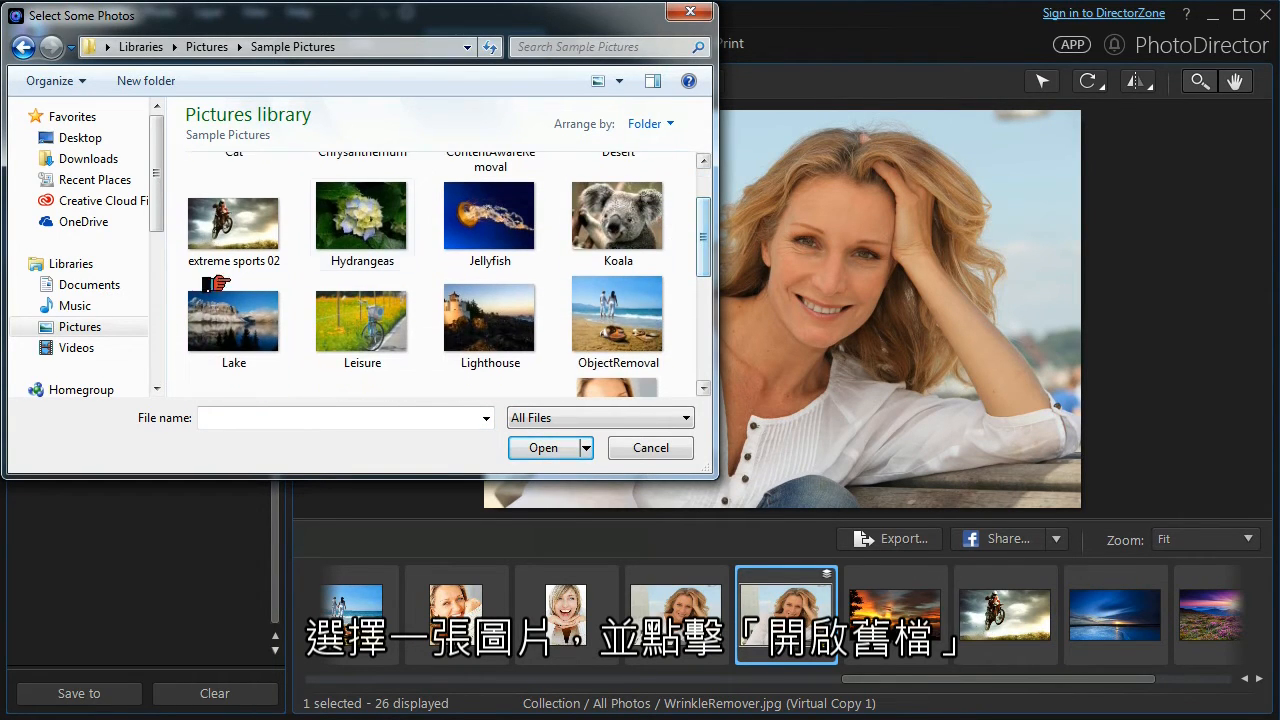
click(233, 320)
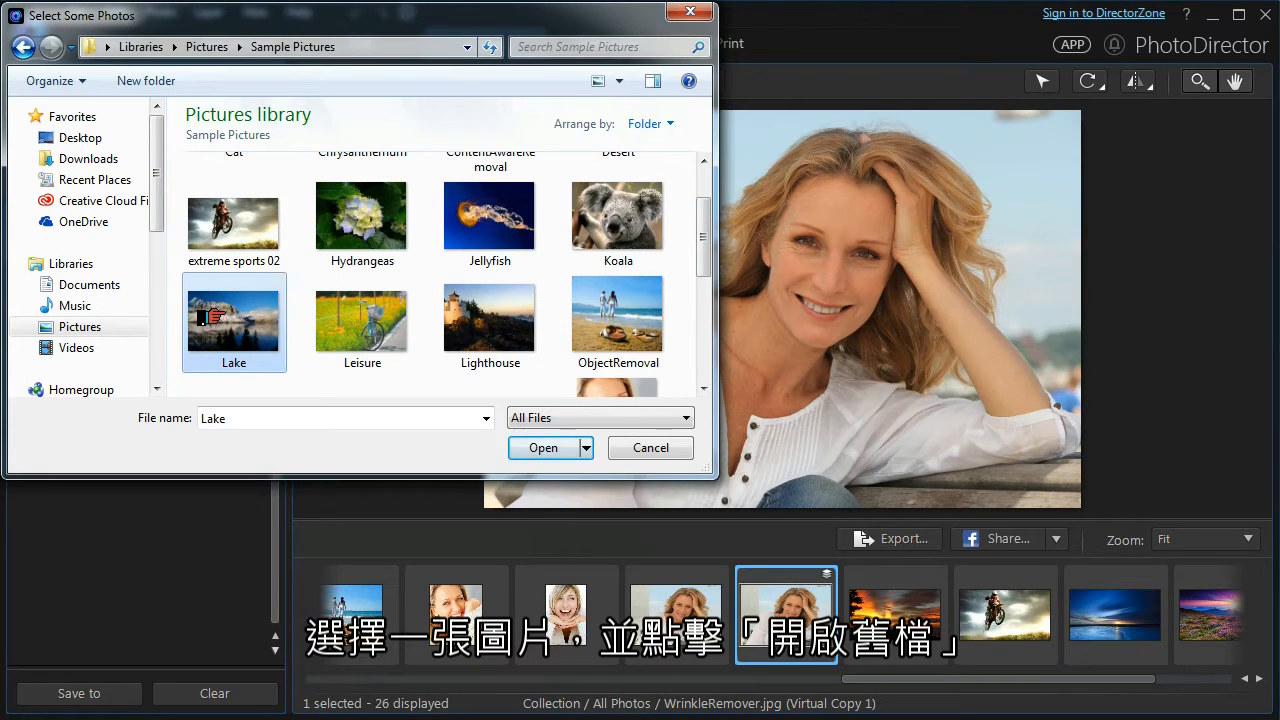
click(543, 447)
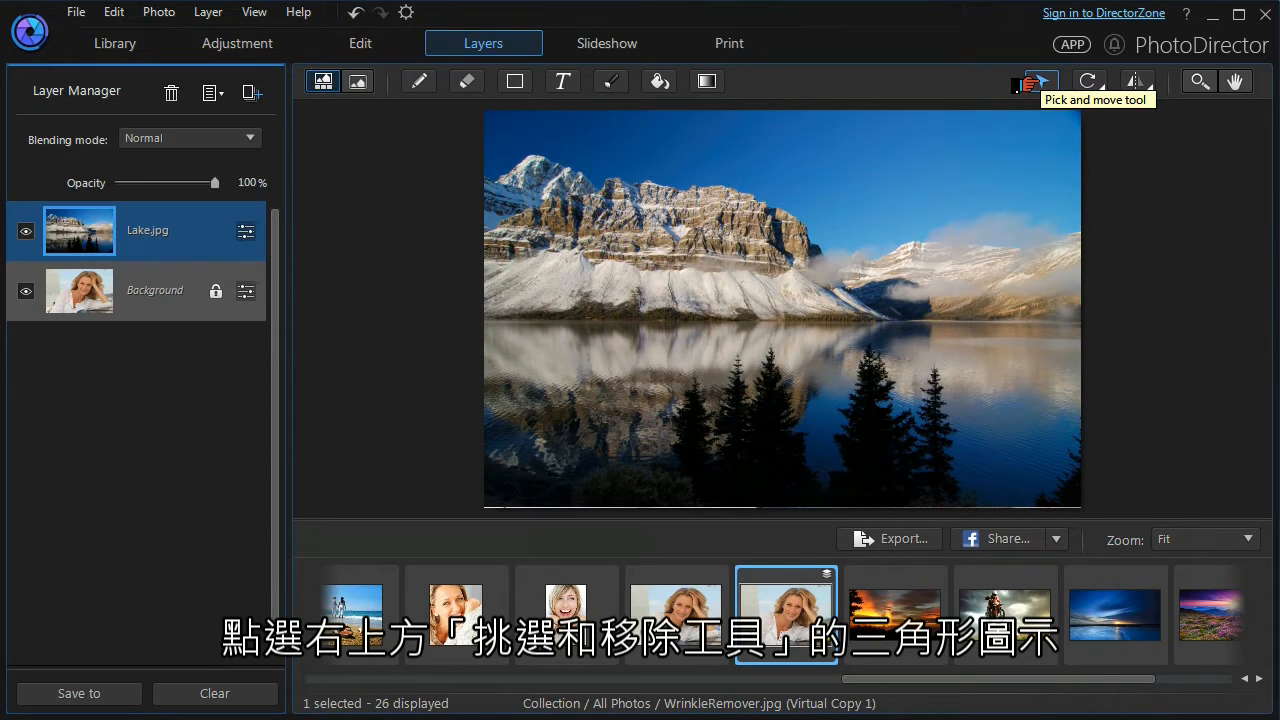
- Select the Lake layer on the canvas with the Pick and move tool
click(1040, 81)
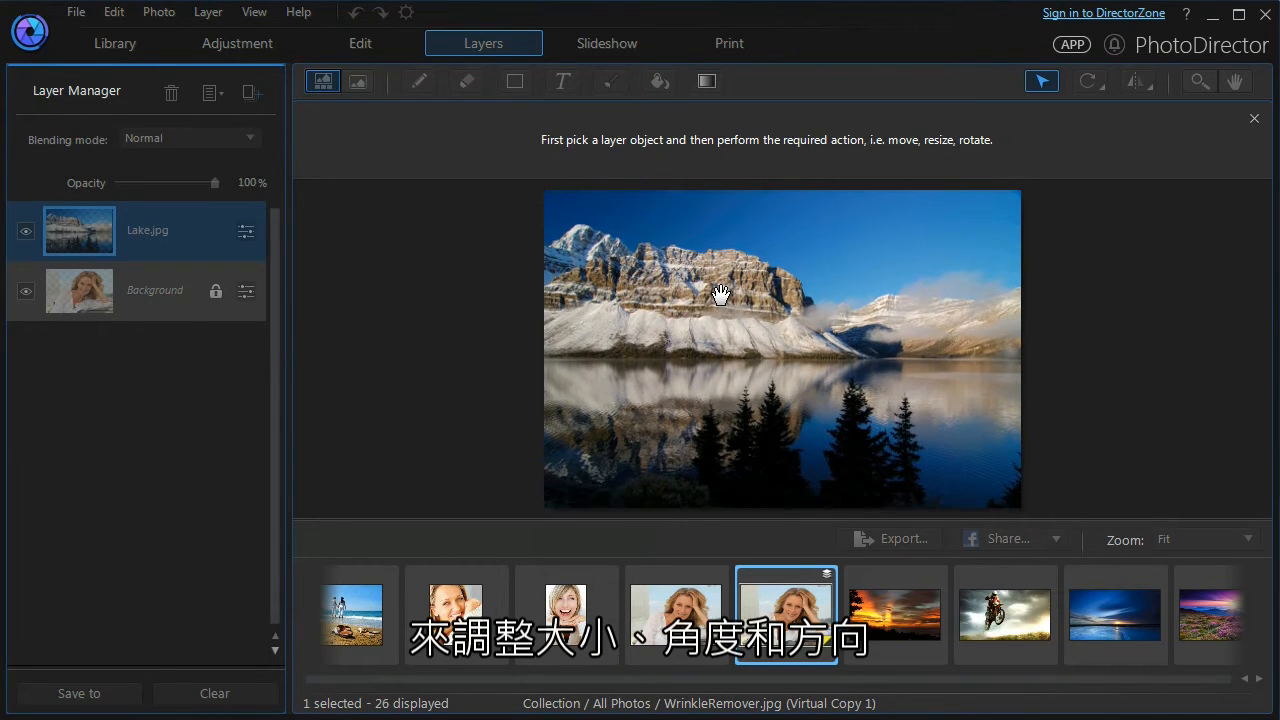
click(80, 230)
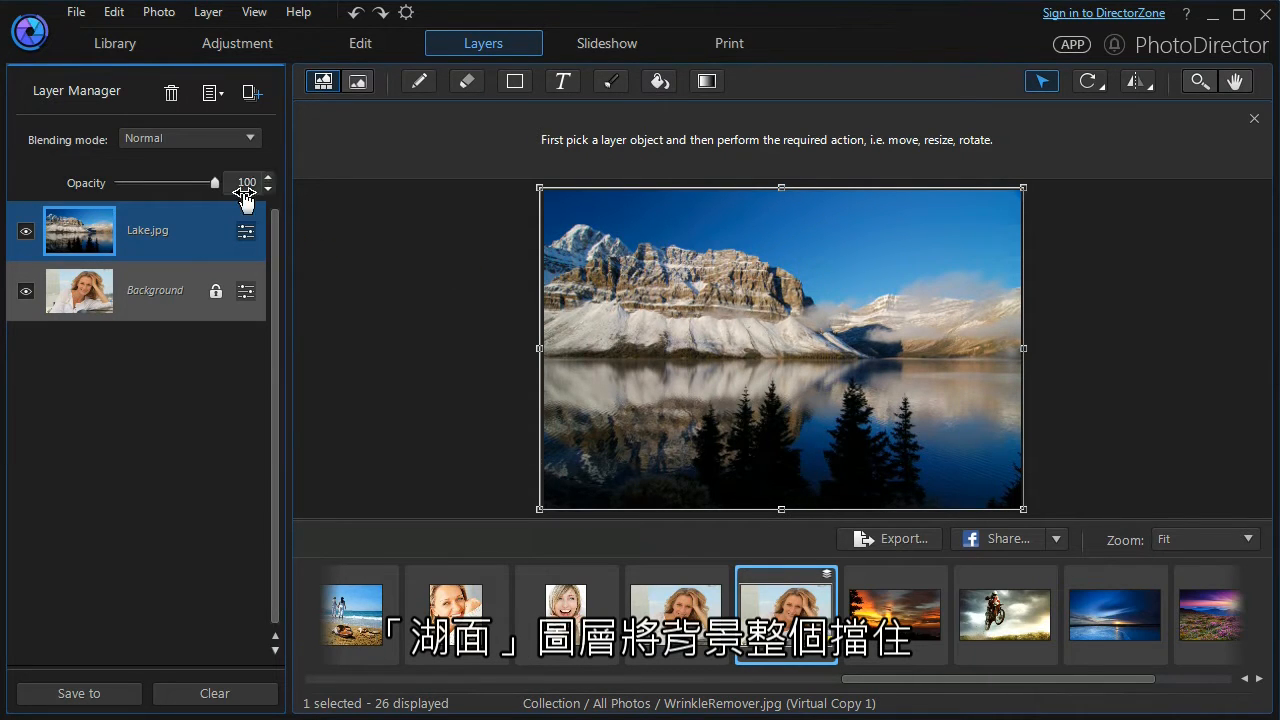
- Set the Lake layer's opacity to 24% in Layer Manager
drag(214, 182, 180, 182)
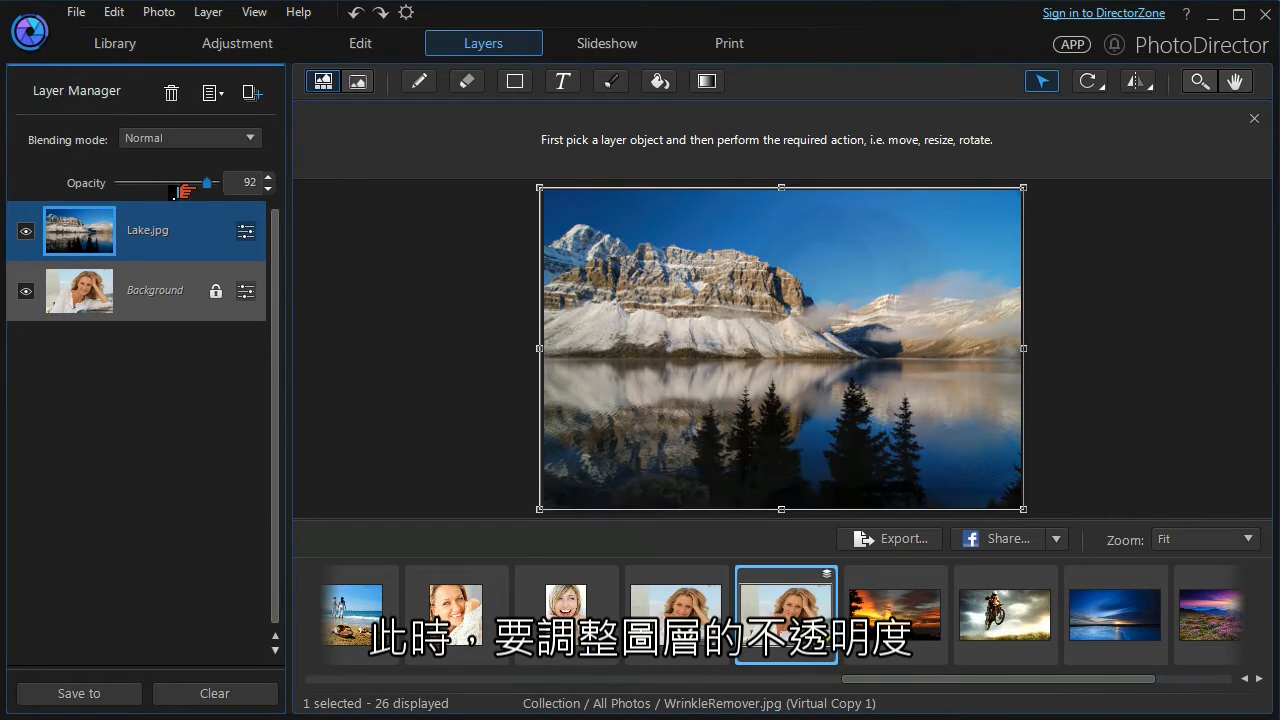
drag(207, 183, 152, 183)
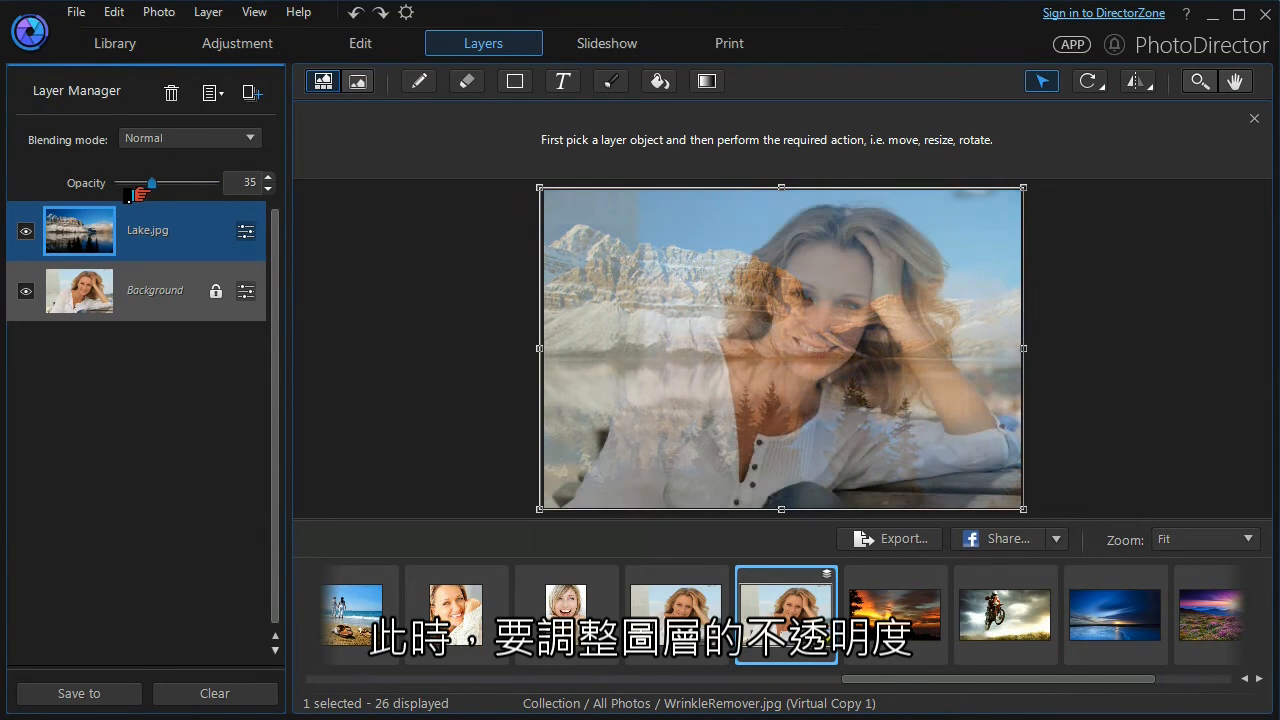
drag(151, 183, 137, 183)
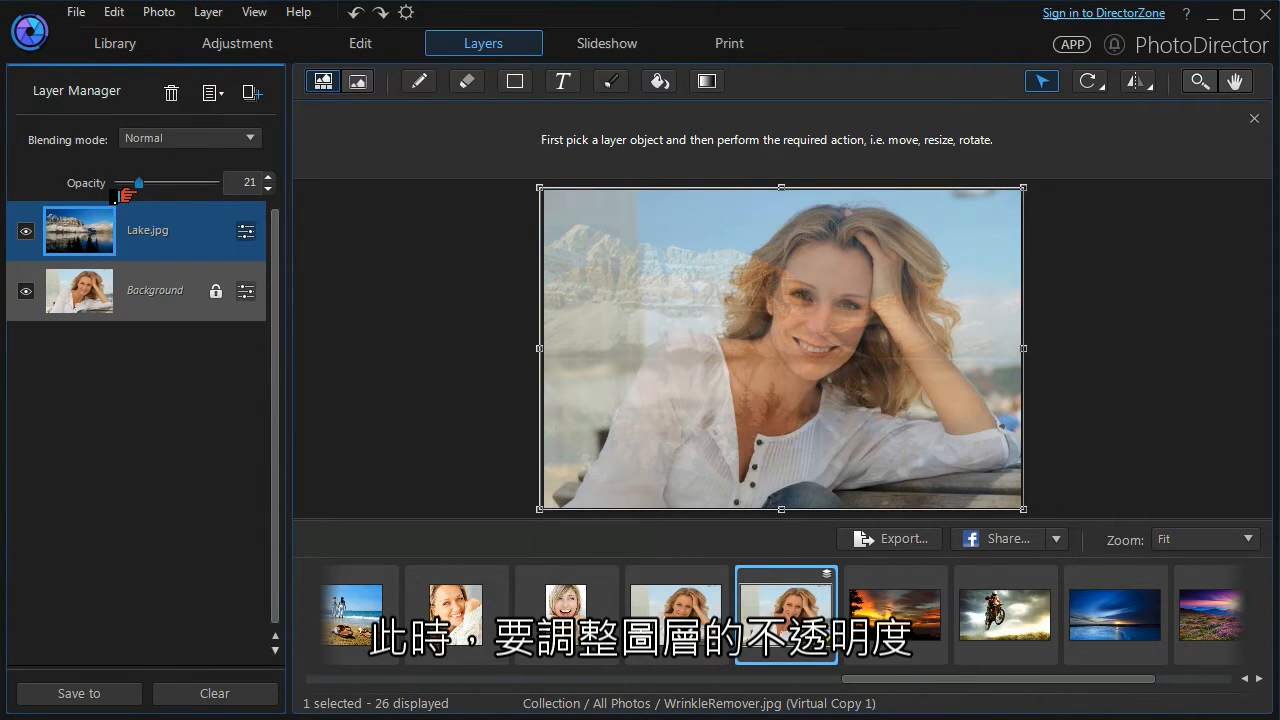
drag(133, 183, 140, 183)
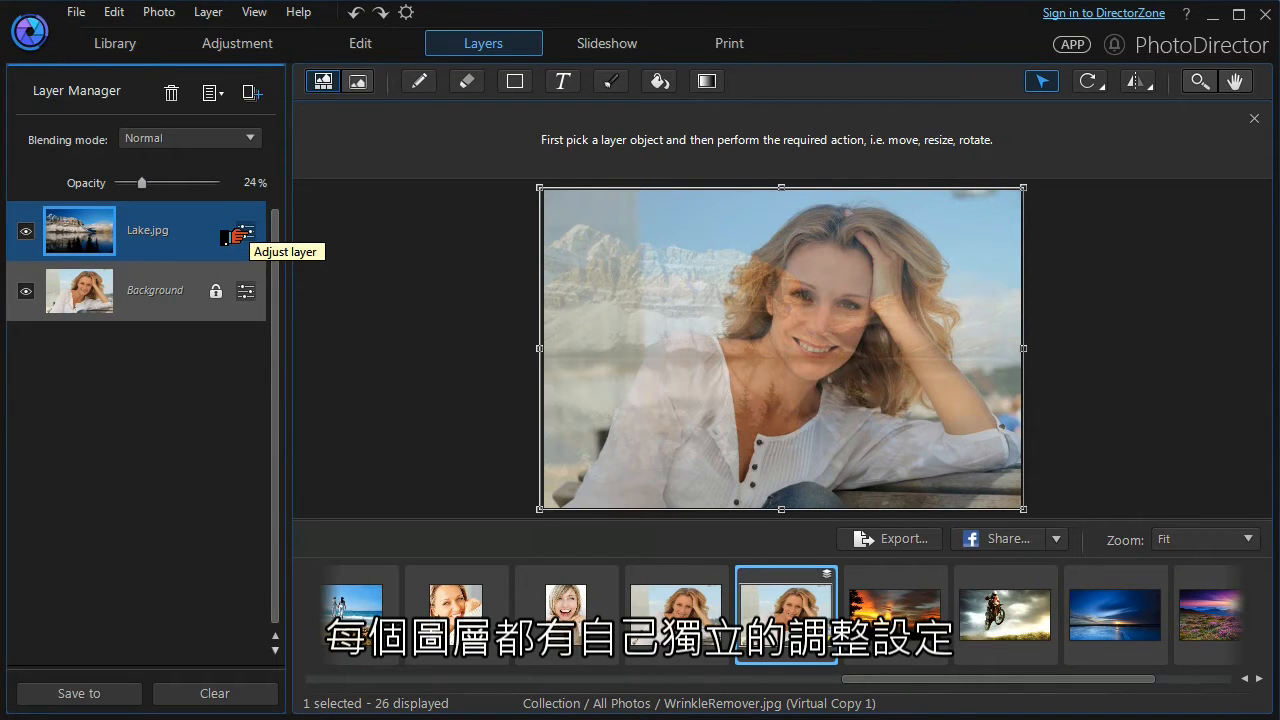
click(245, 237)
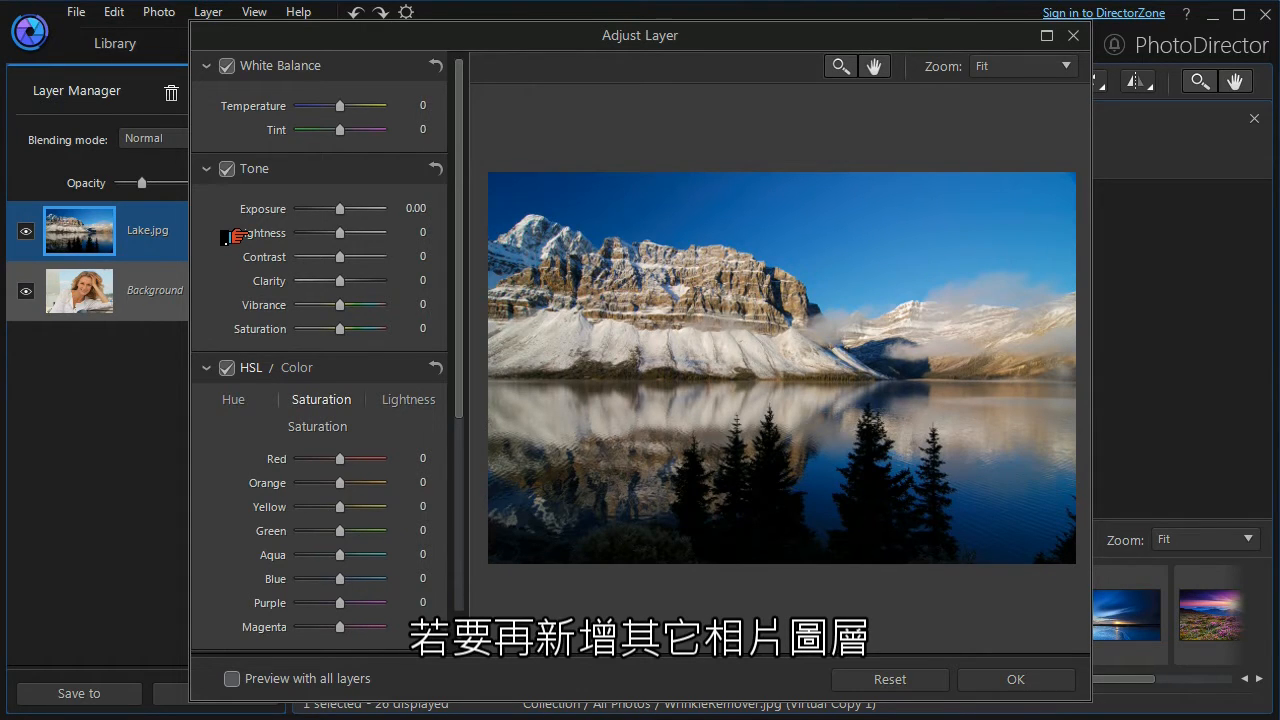
scroll(down, 3)
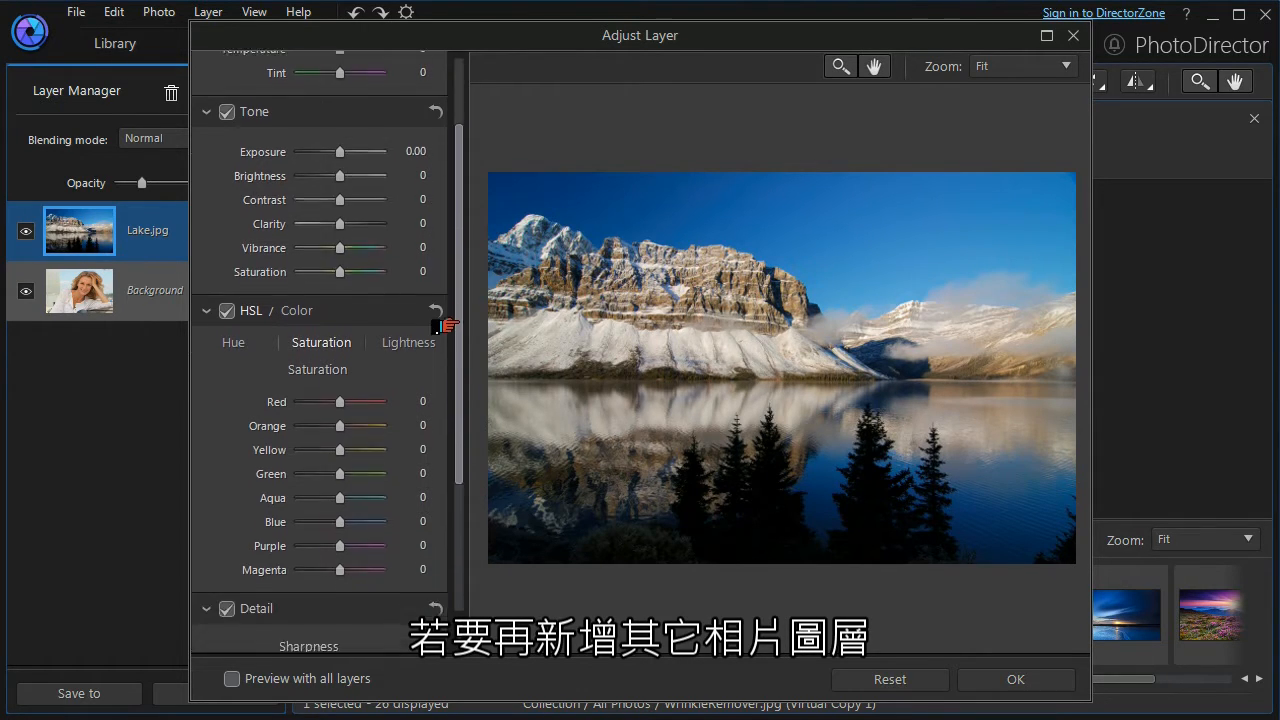
scroll(down, 3)
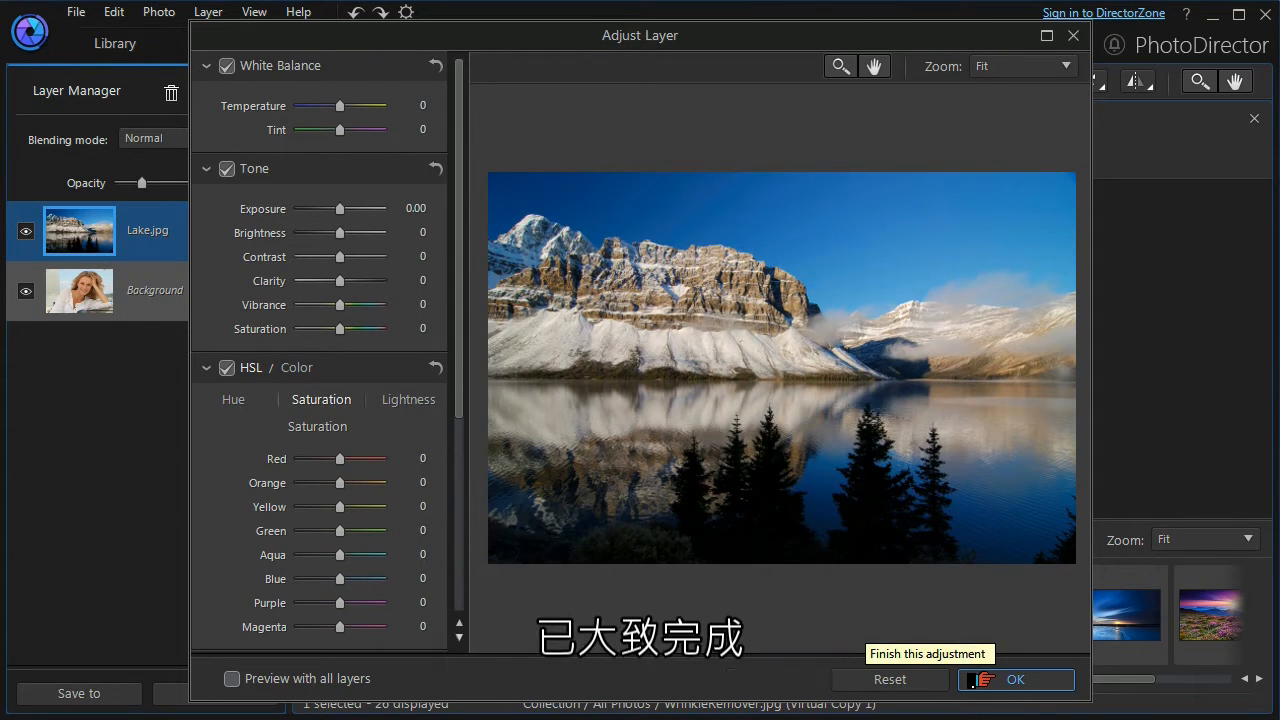
click(1015, 679)
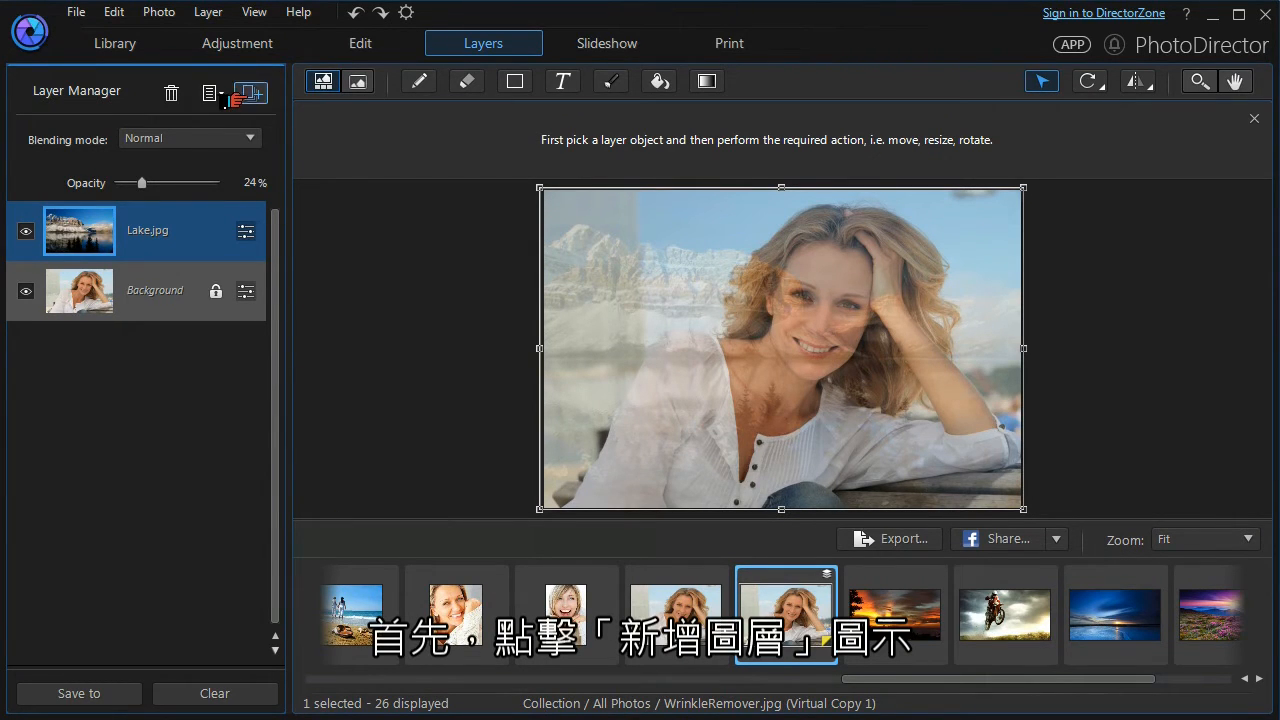
- Add an empty layer above Lake and rename it 'Main Text'
click(249, 92)
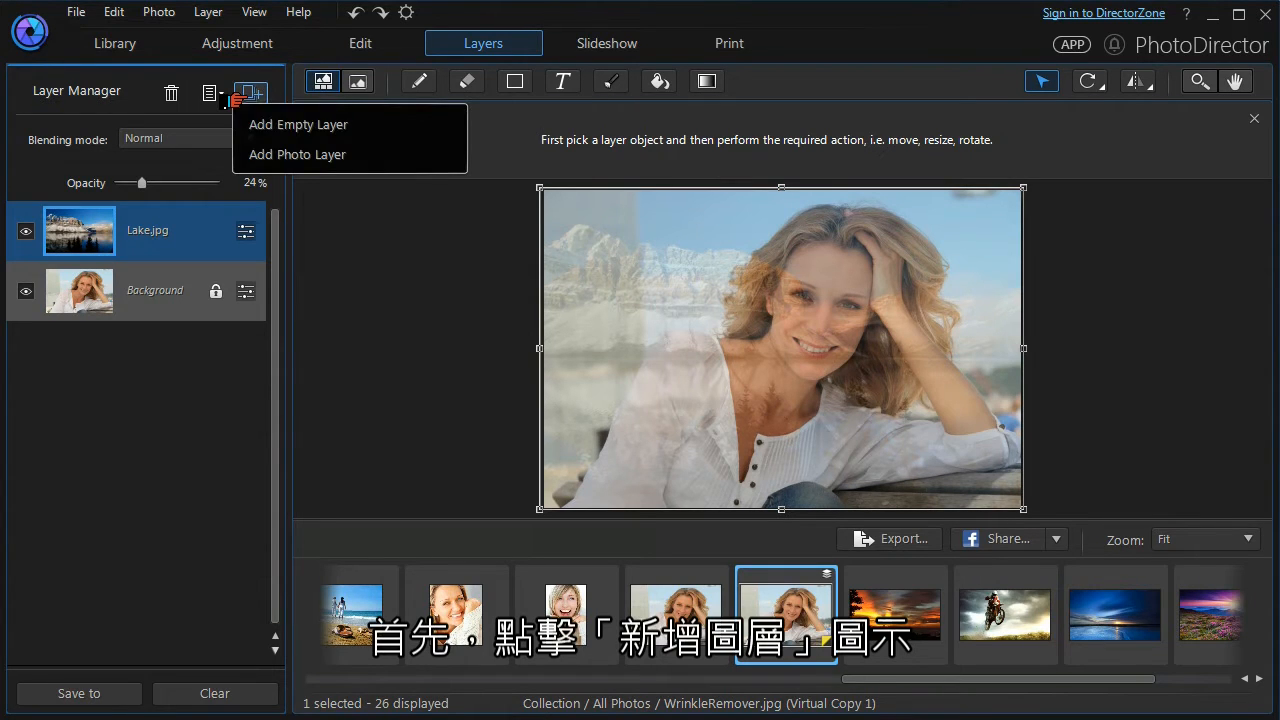
click(298, 124)
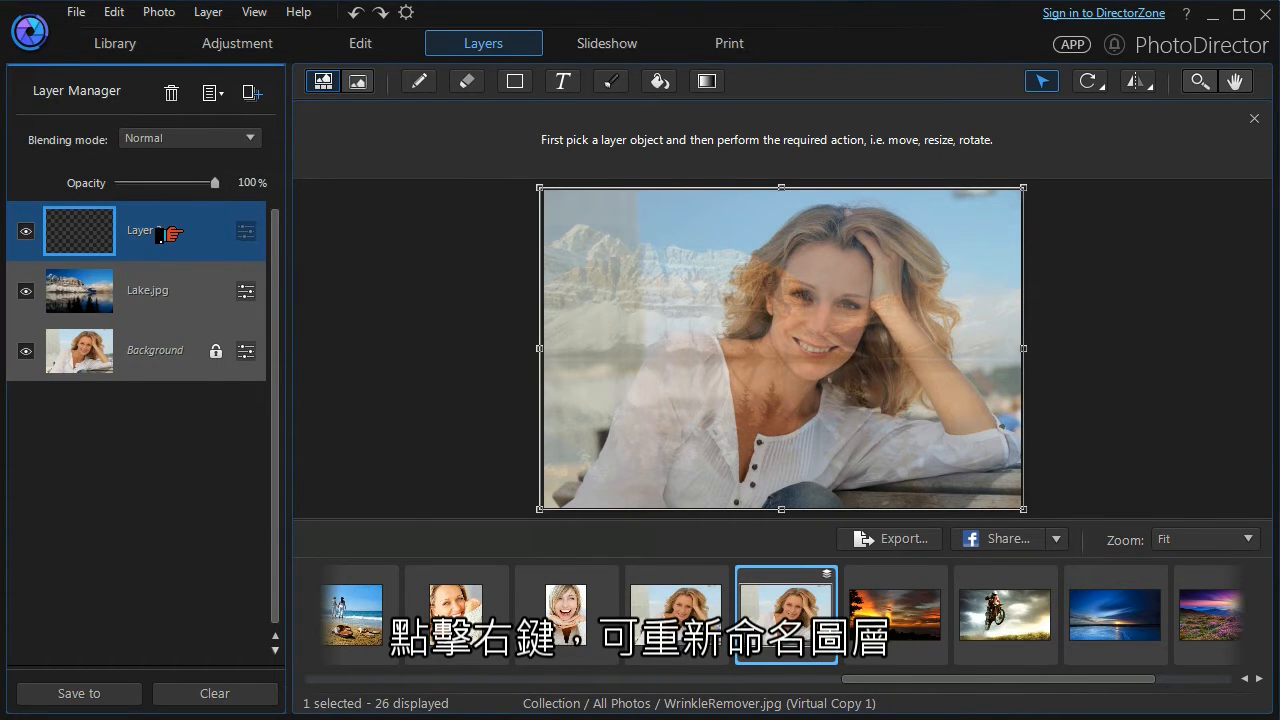
right_click(140, 231)
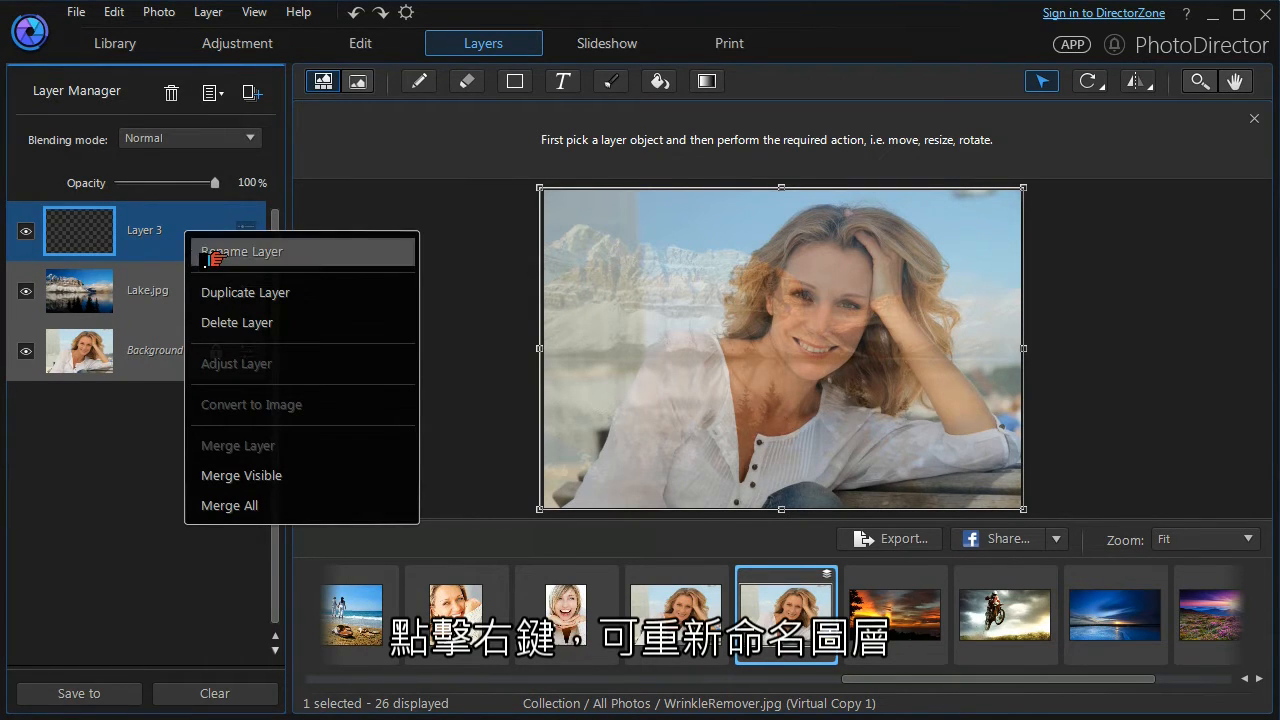
click(242, 251)
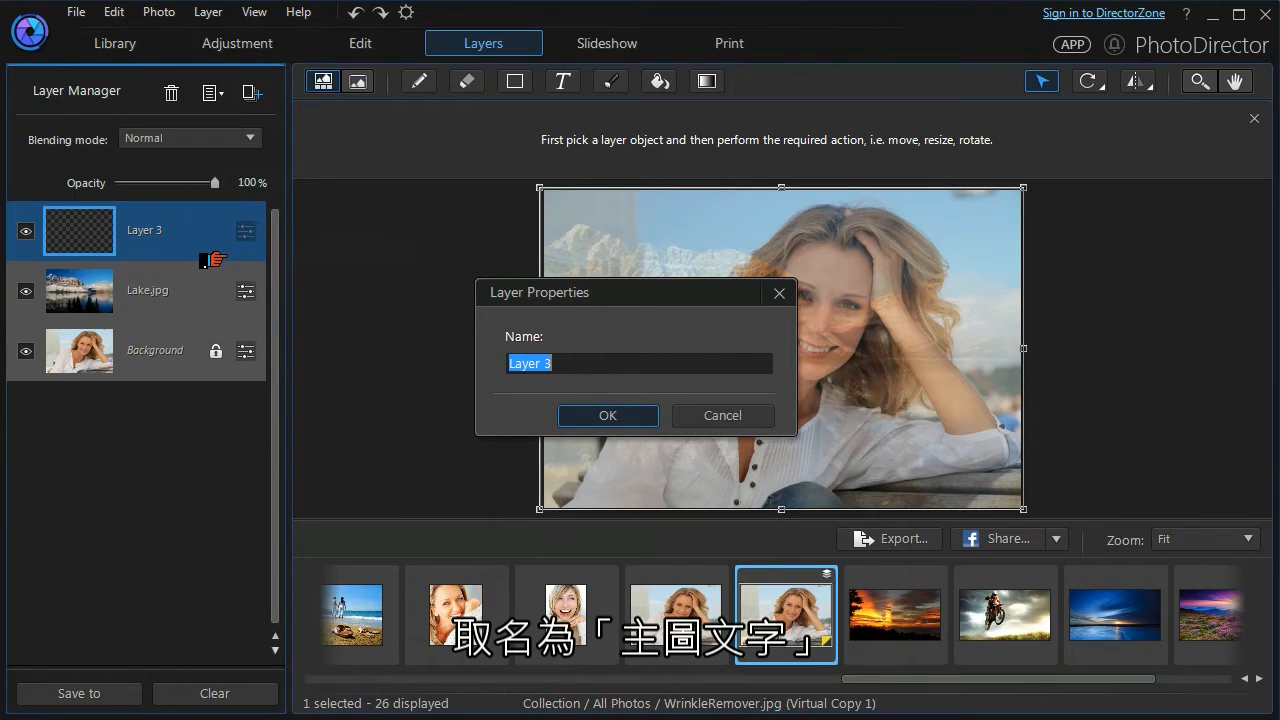
text(Main Text)
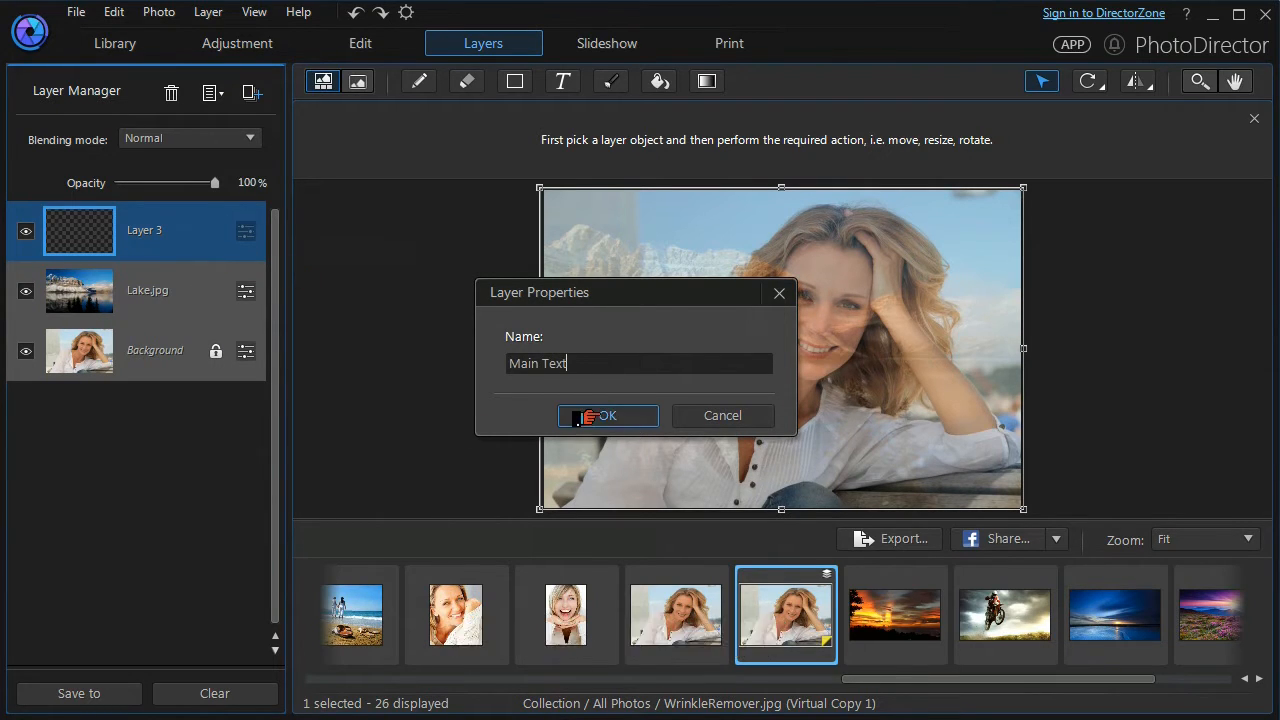
click(607, 415)
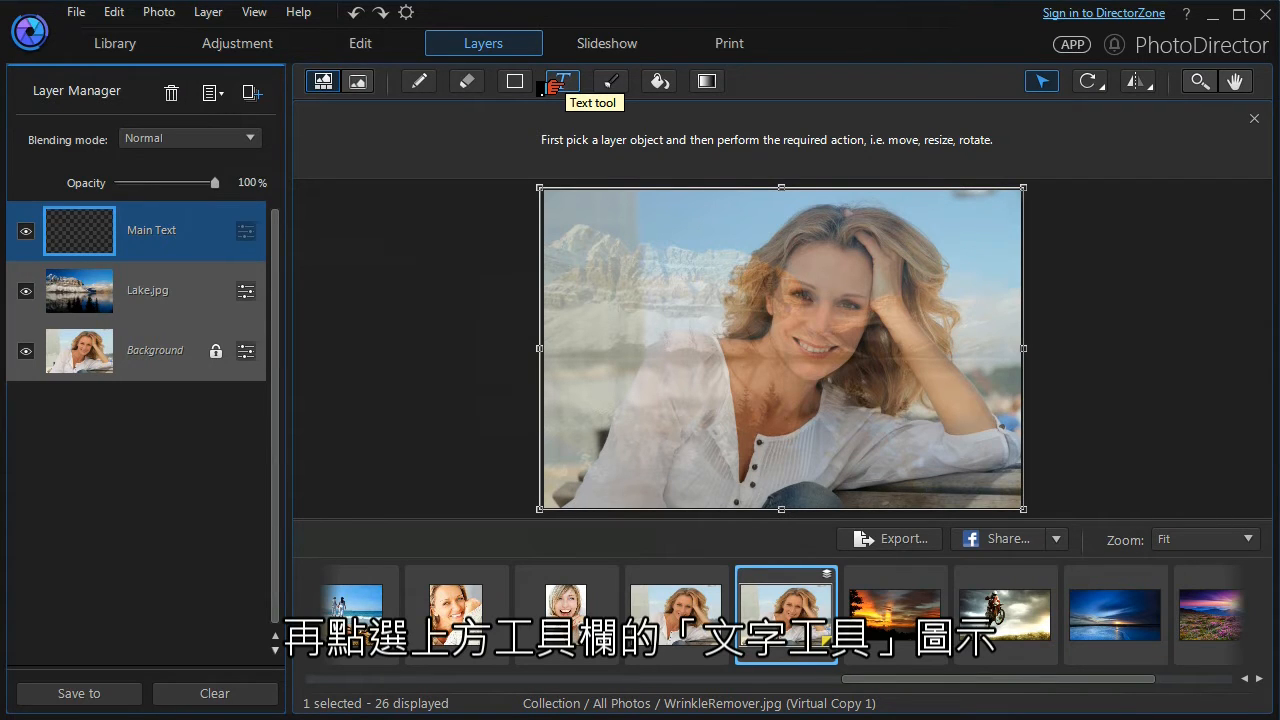
- Set the Text tool to Levenim MT, size 200, in blue
click(562, 81)
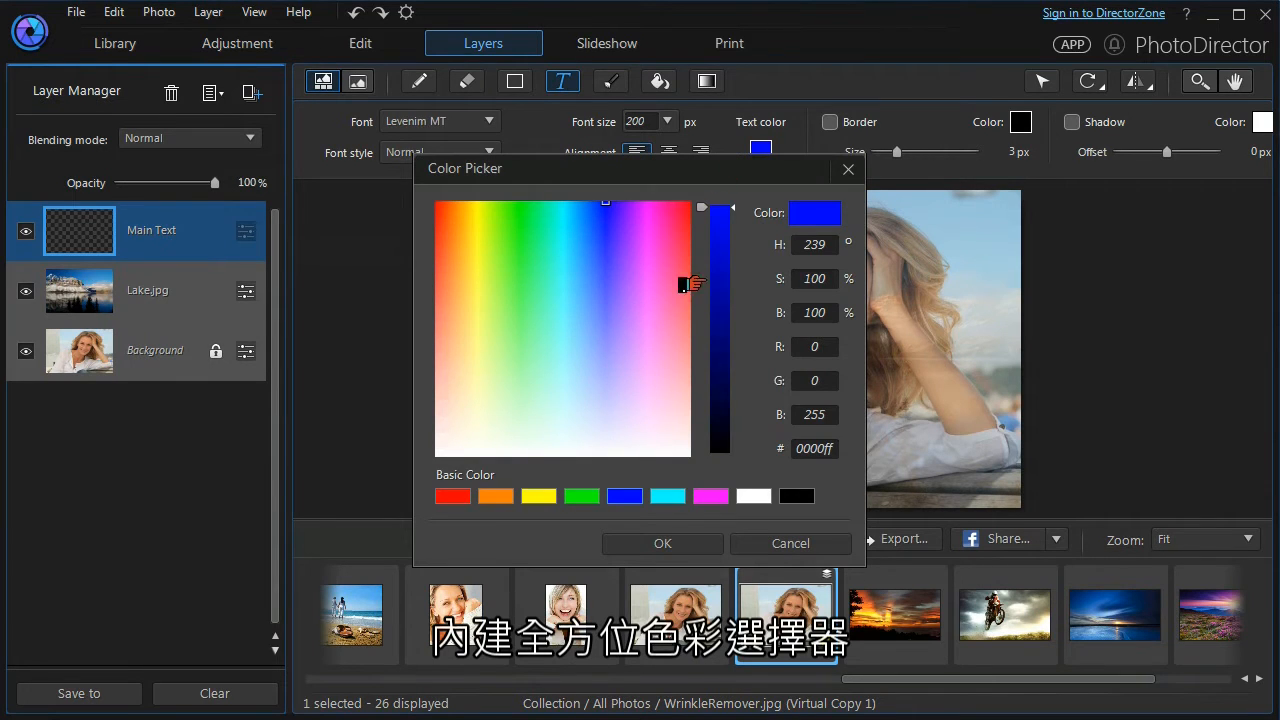
click(662, 543)
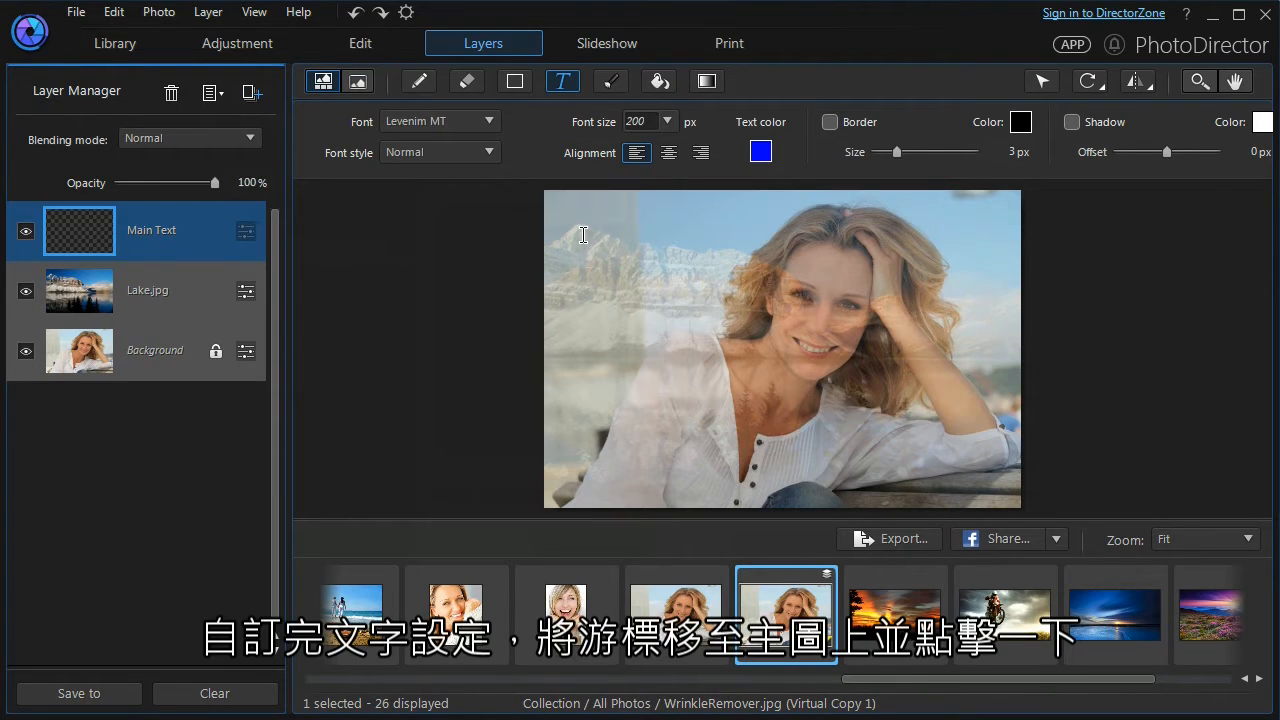
- Place the text 'Vacations of a lifetime' upper-left in a widened box and commit it
click(583, 235)
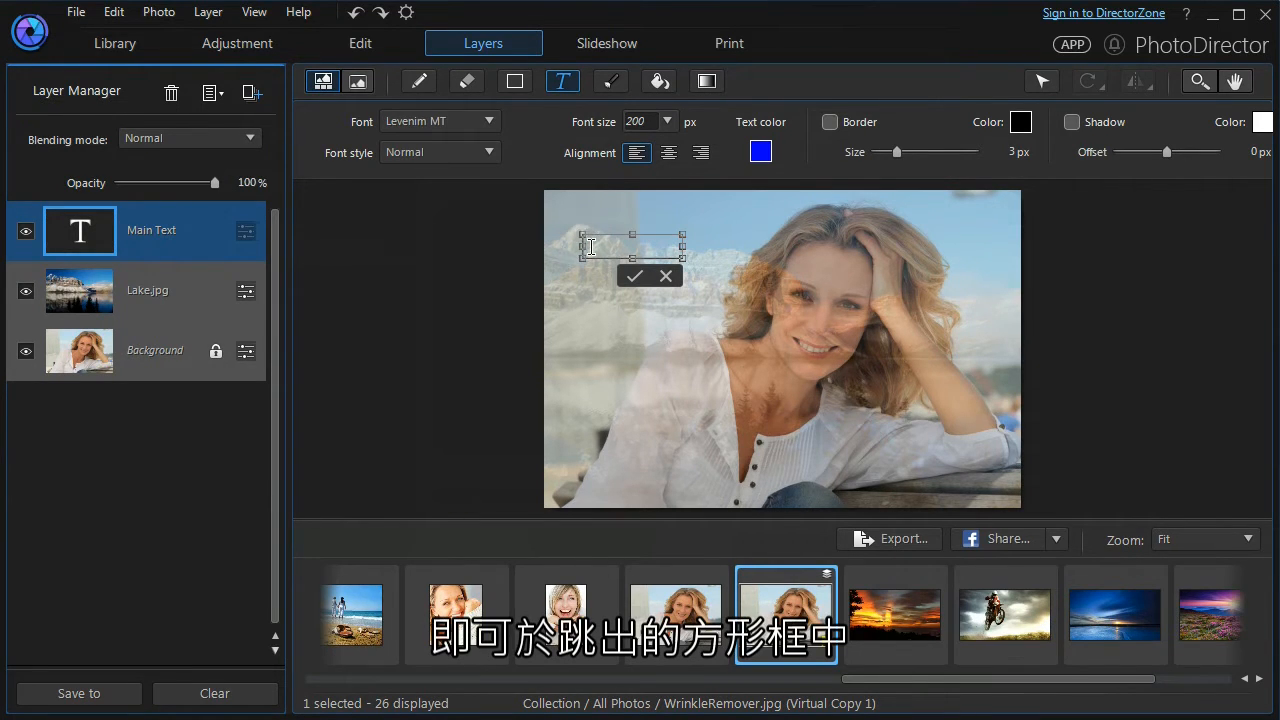
text(Vacations of a lifetime)
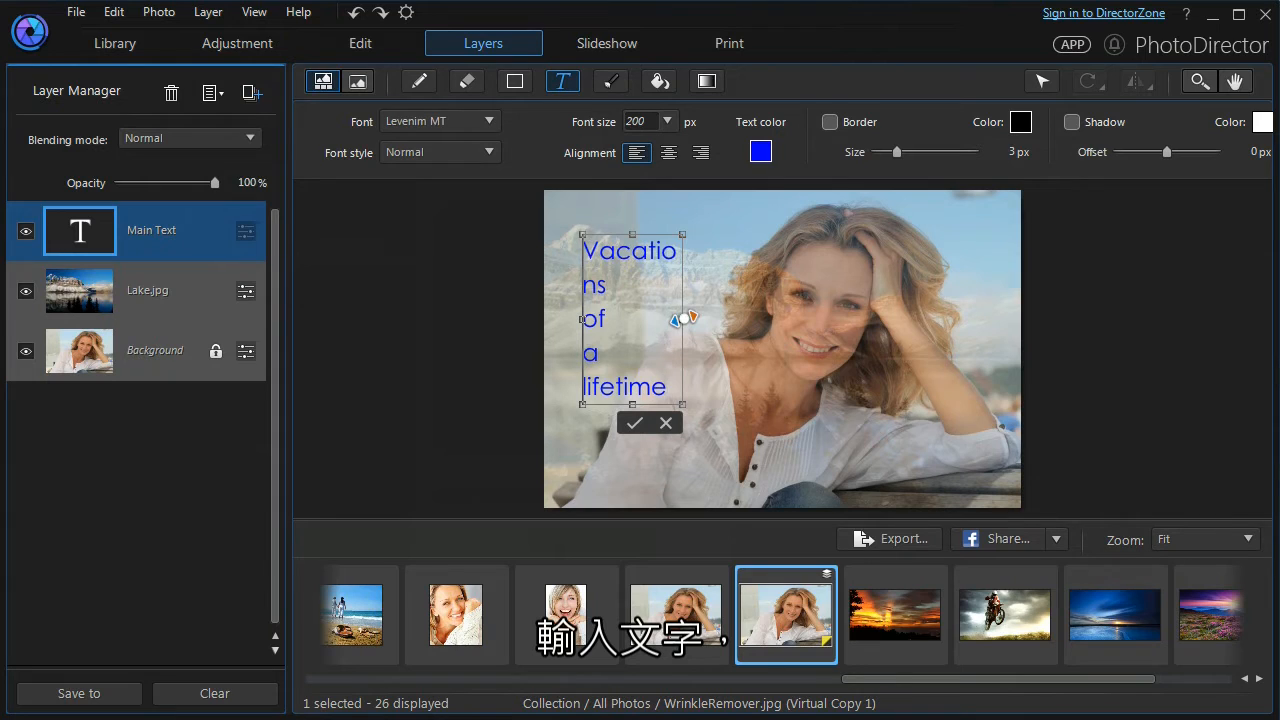
drag(682, 319, 732, 319)
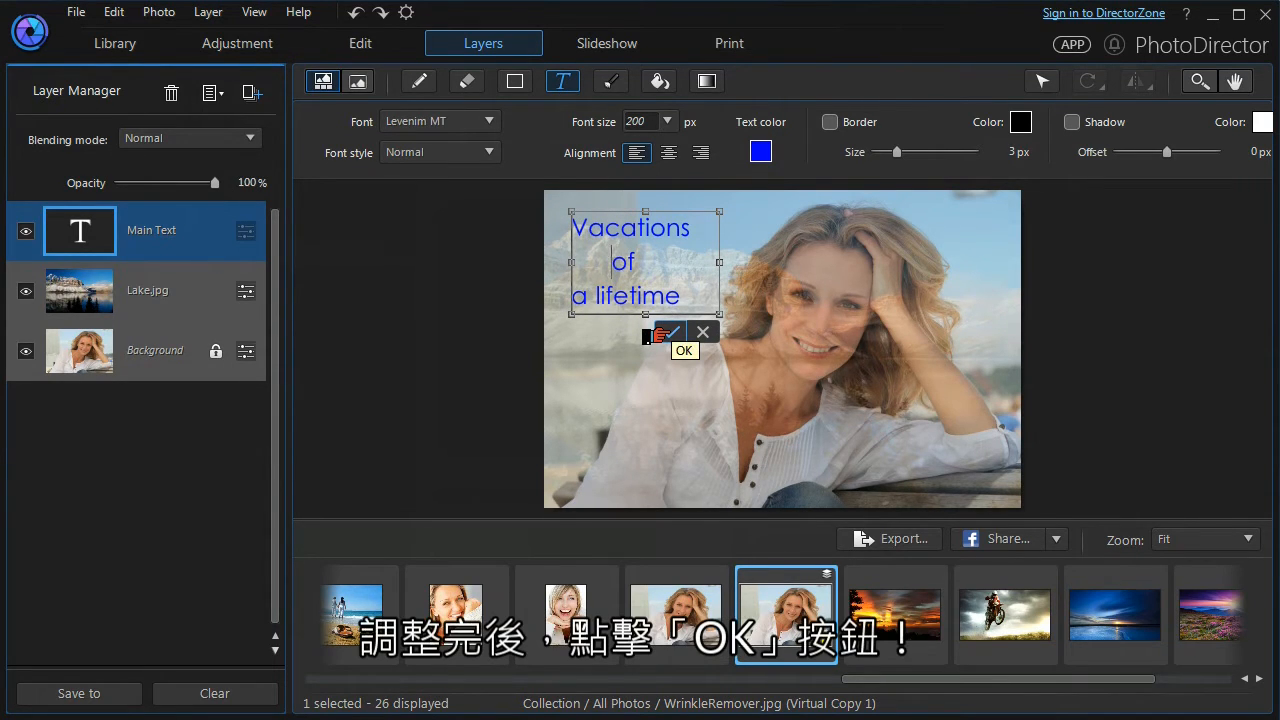
click(668, 333)
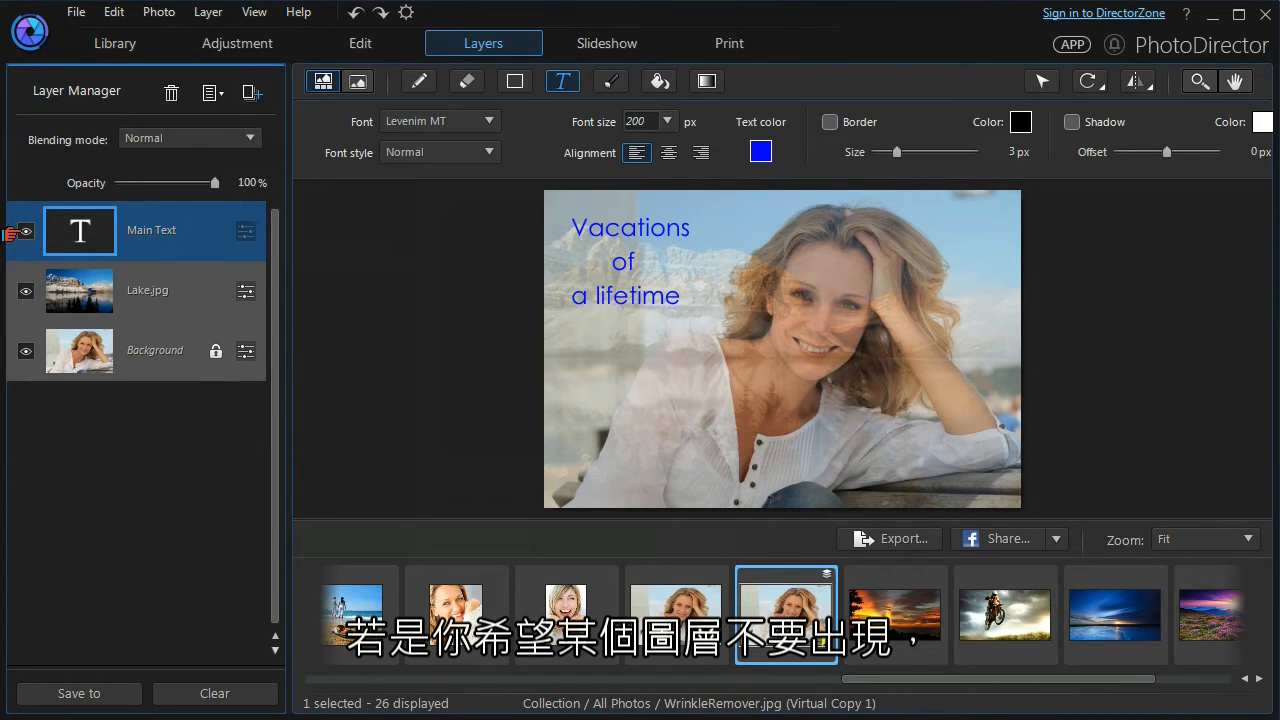
mouse_move(24, 231)
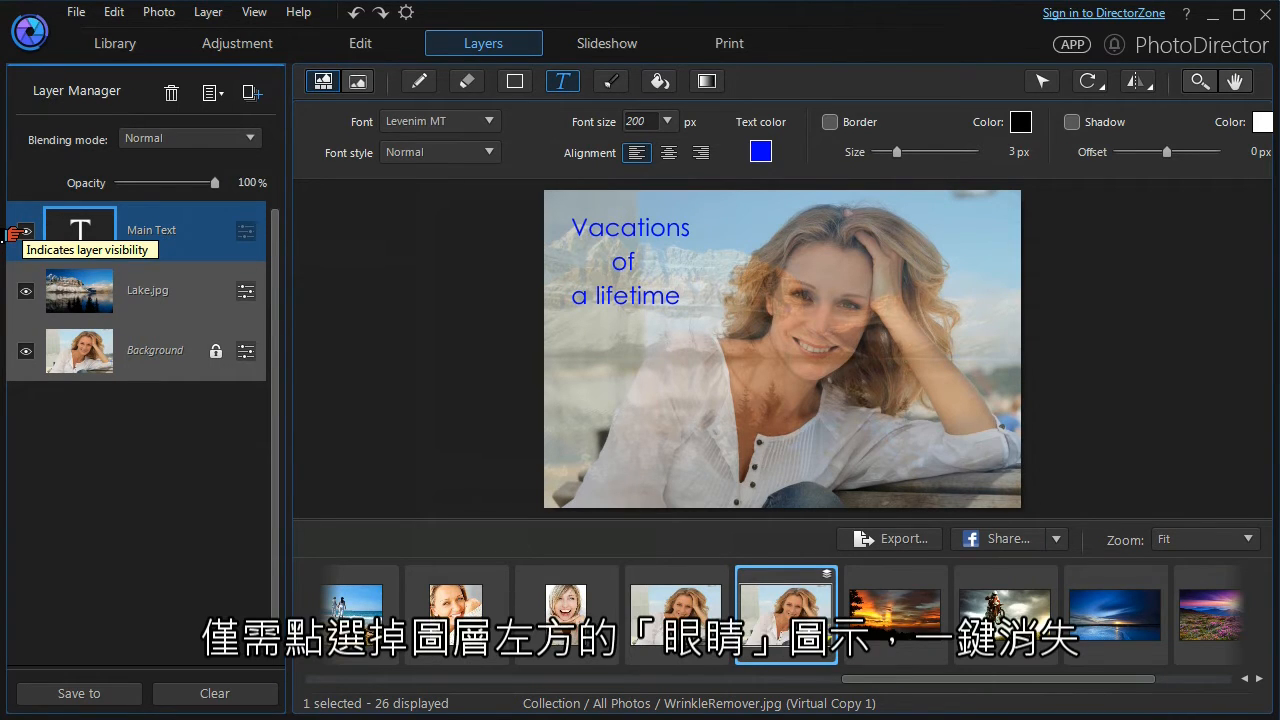
click(25, 231)
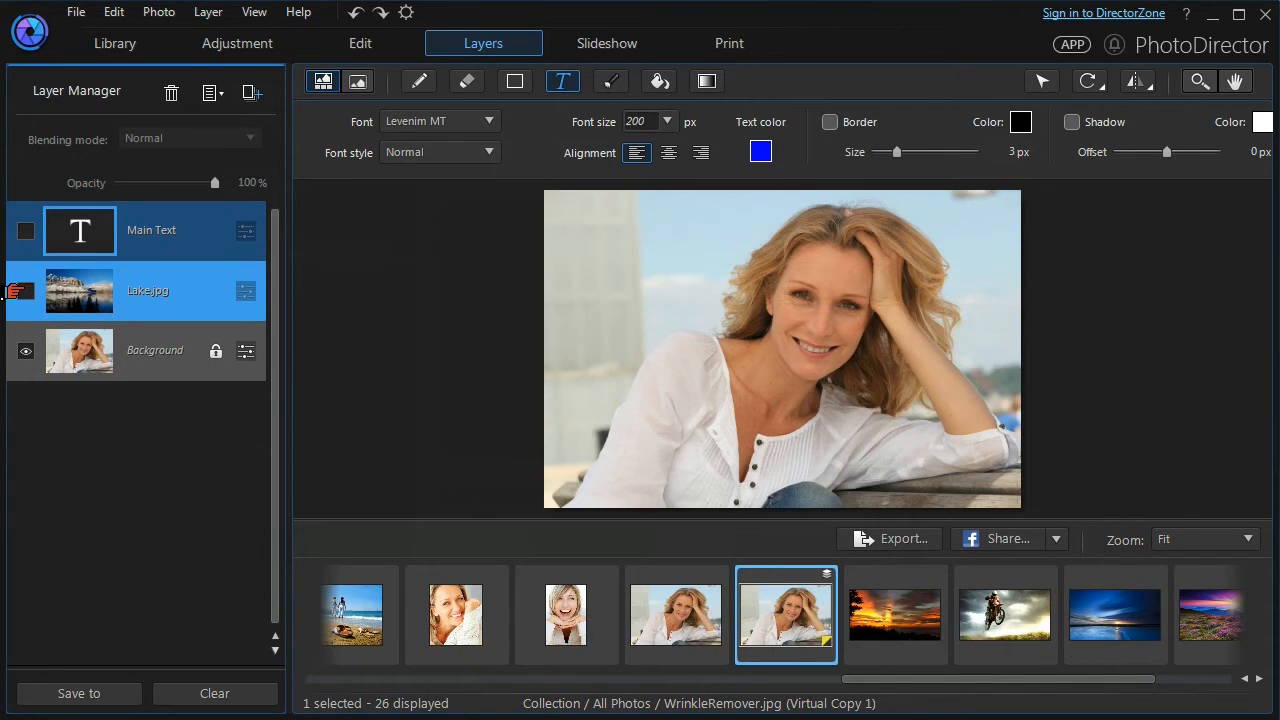
click(25, 290)
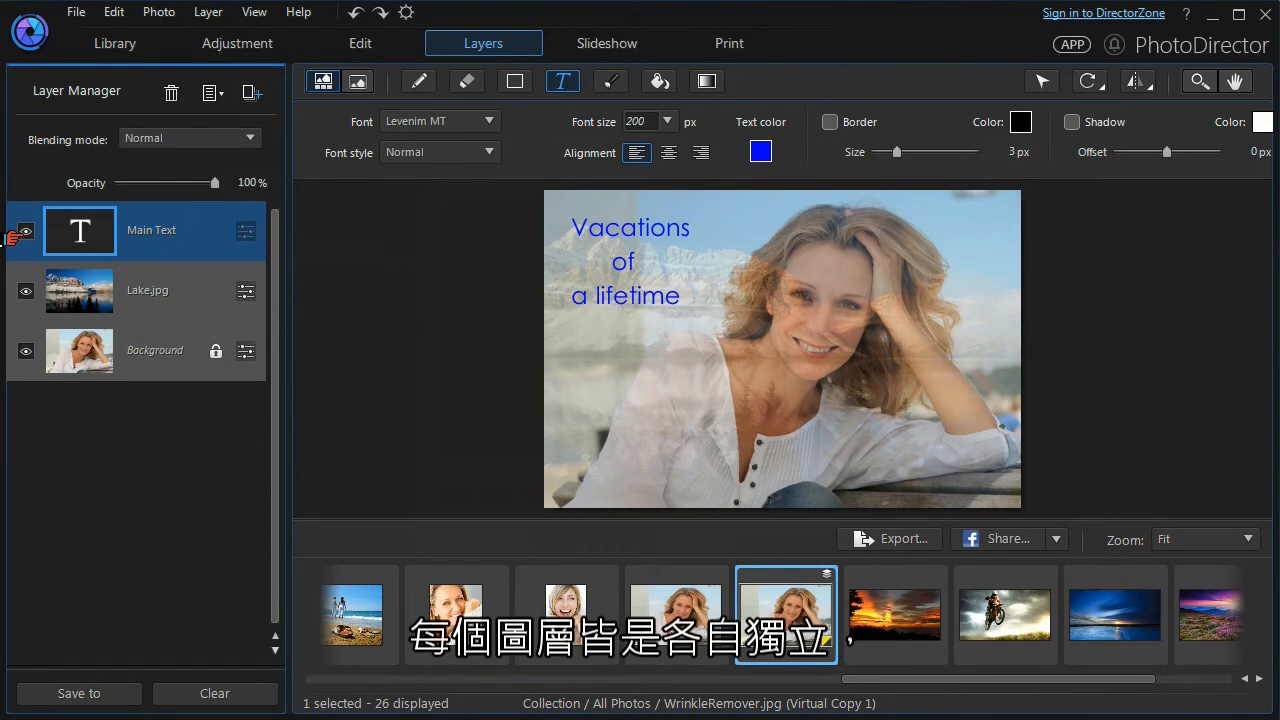
click(147, 290)
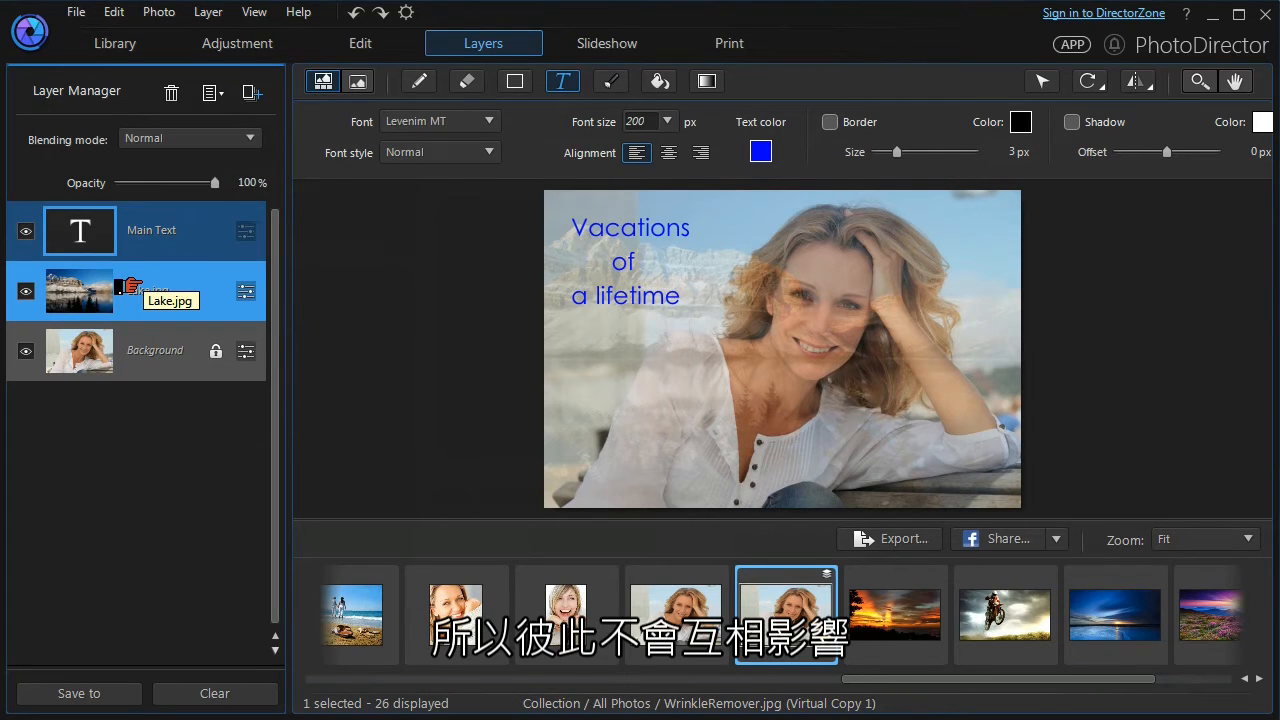
click(150, 230)
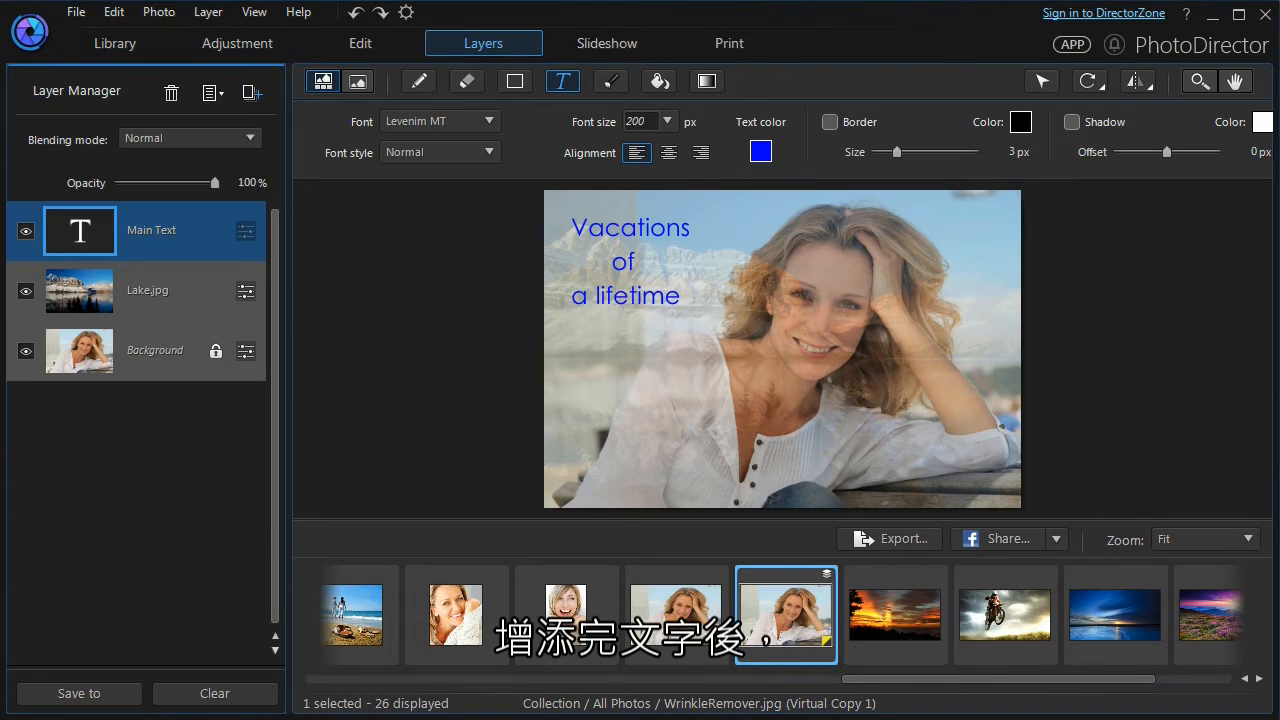
click(155, 350)
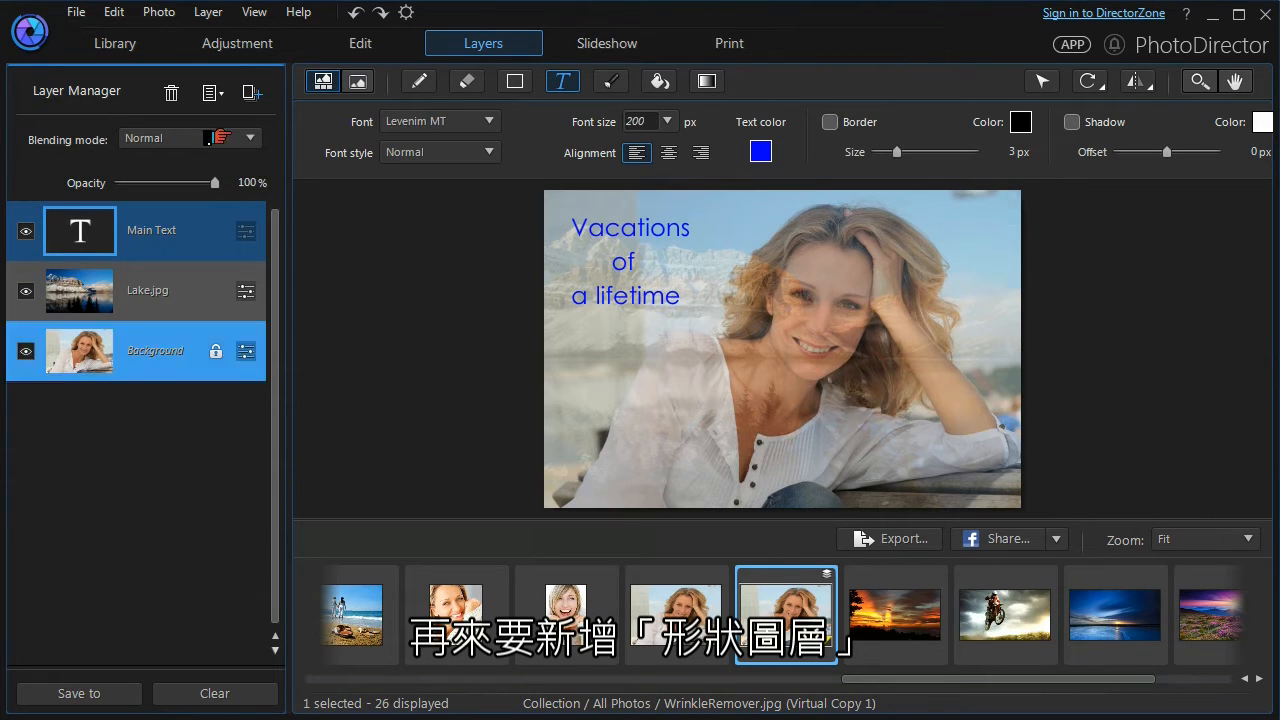
- Add an empty layer, activate the rectangle Shape tool, and rename the layer 'Shape 1'
click(251, 92)
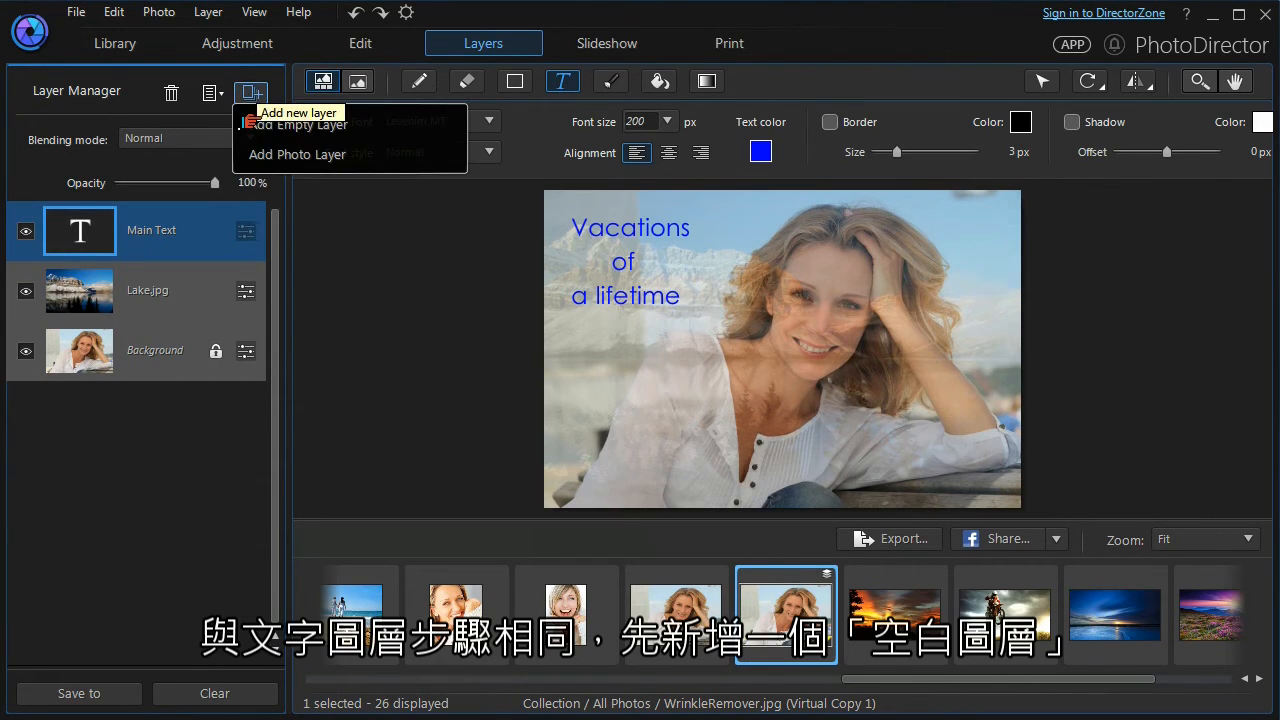
click(296, 124)
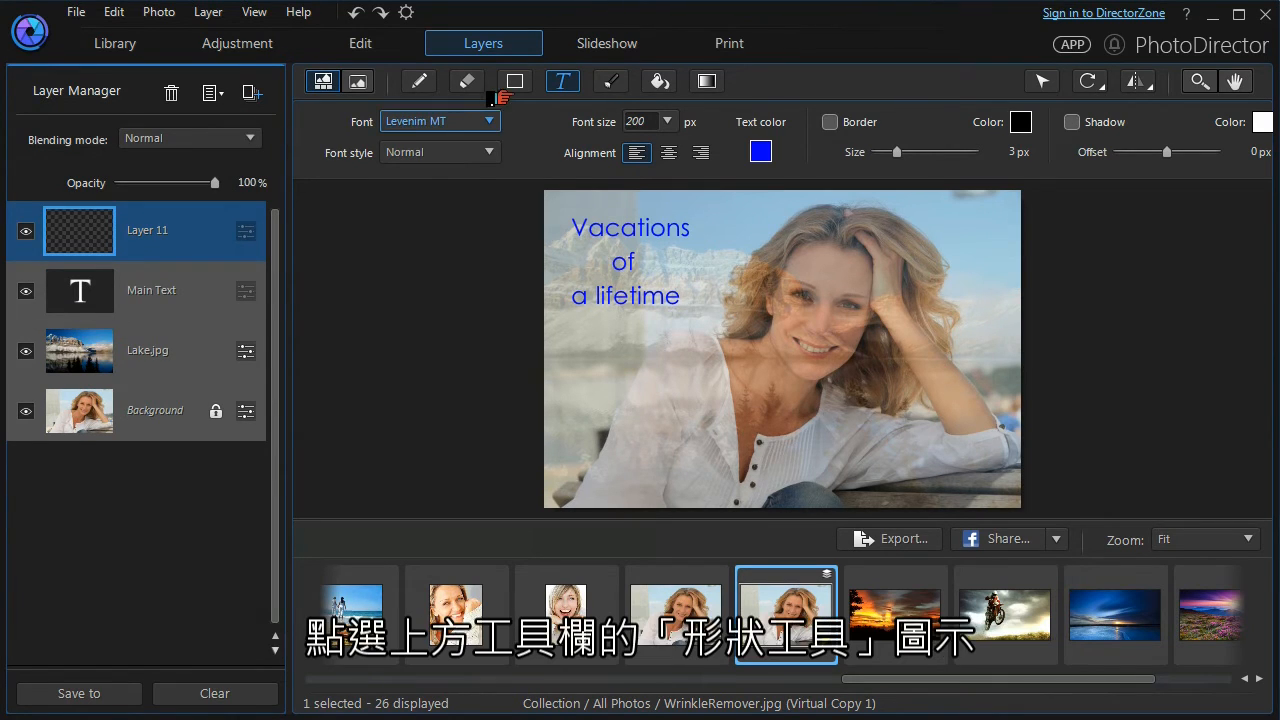
mouse_move(514, 81)
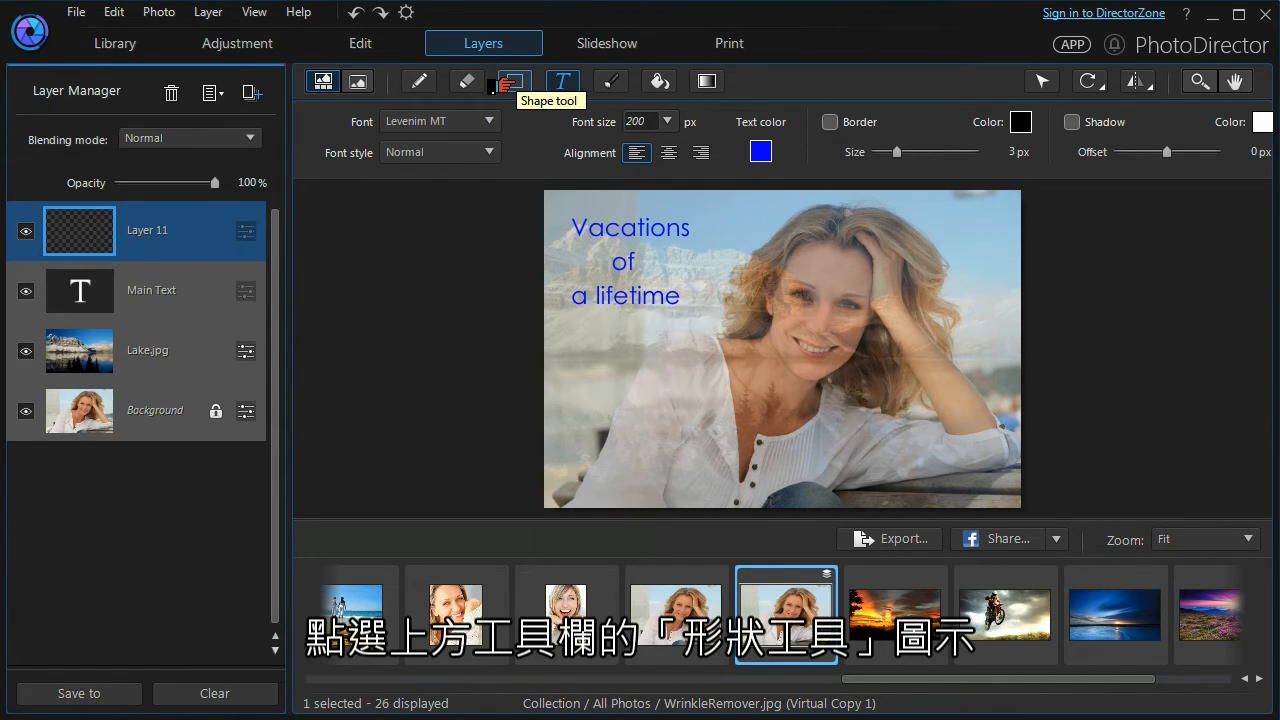
click(512, 81)
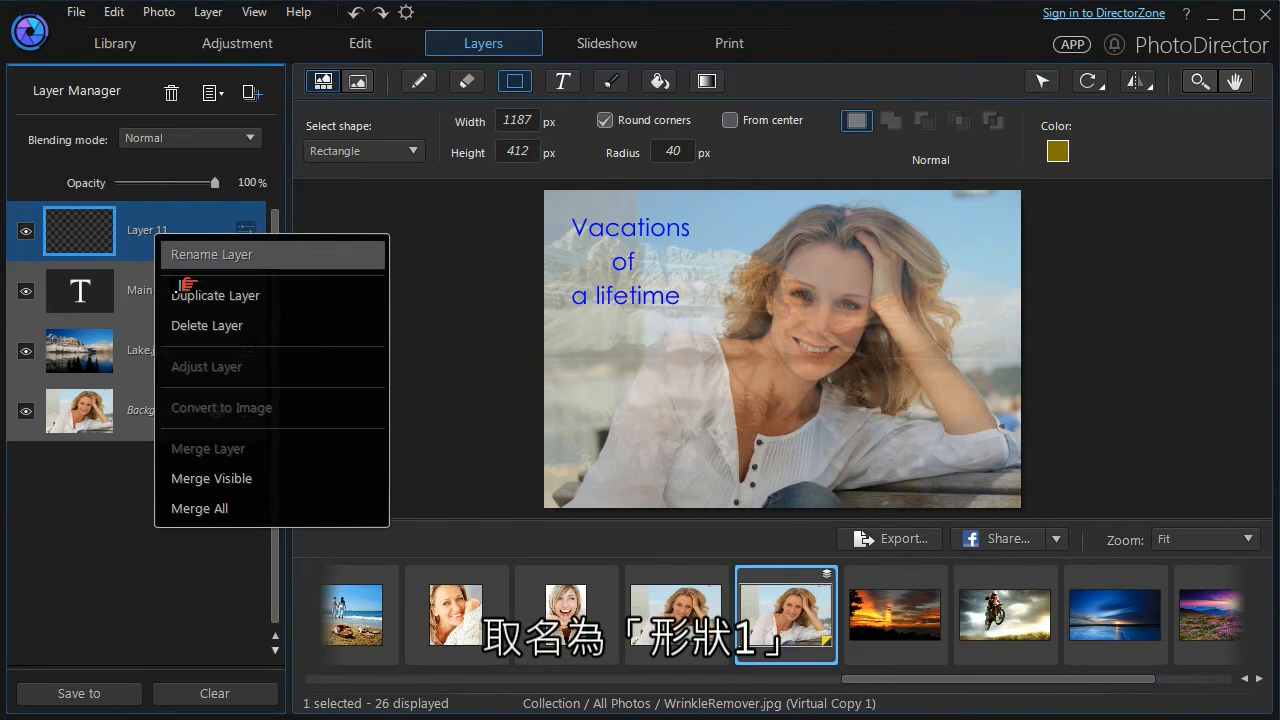
click(212, 254)
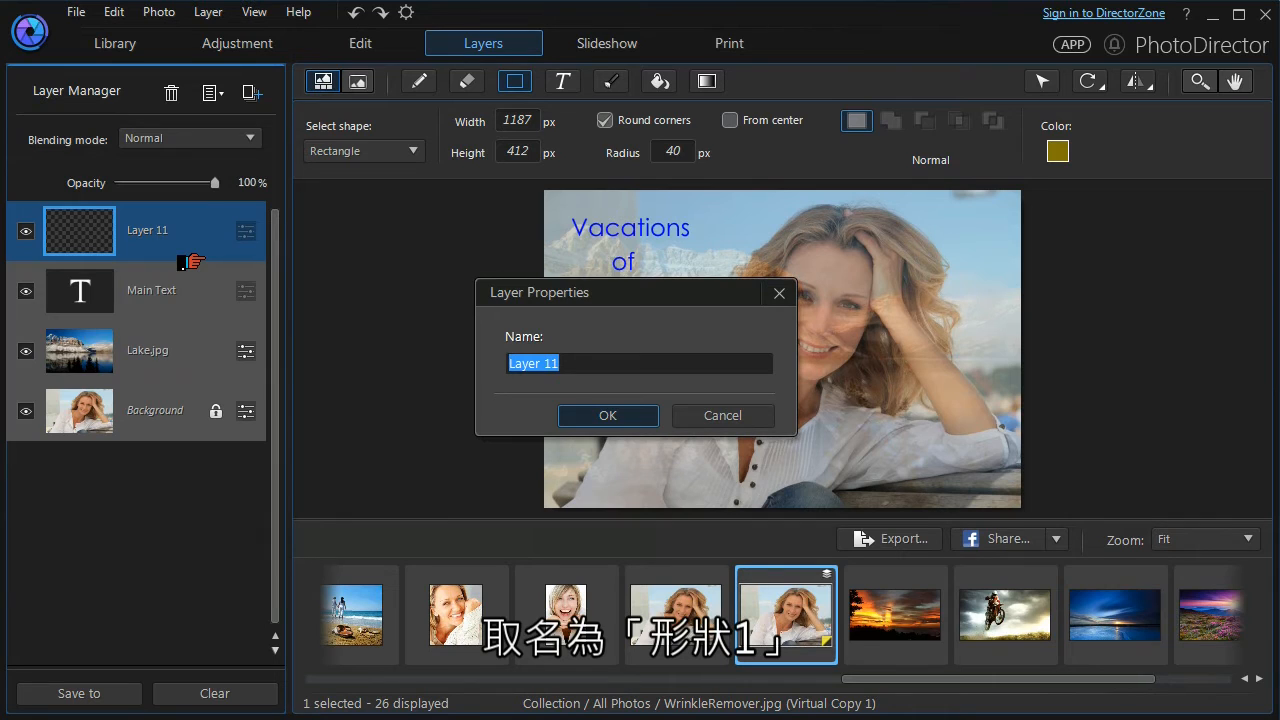
text(Shape 1)
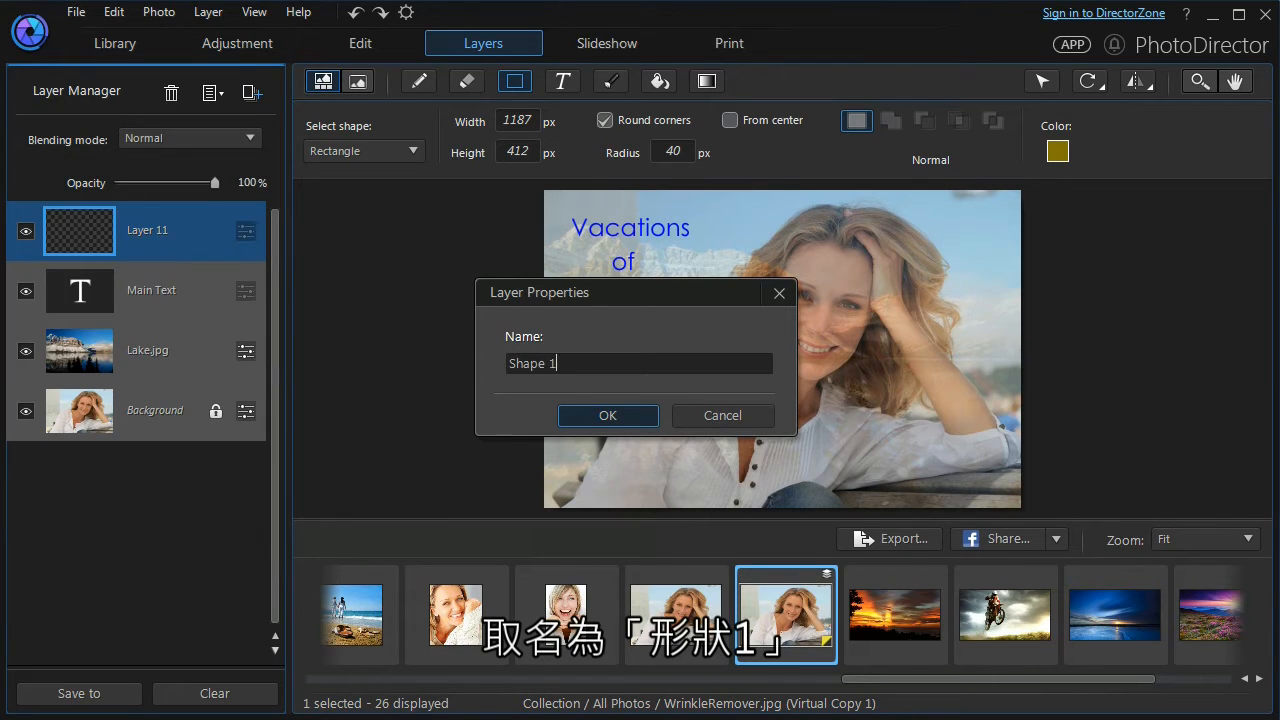
click(607, 415)
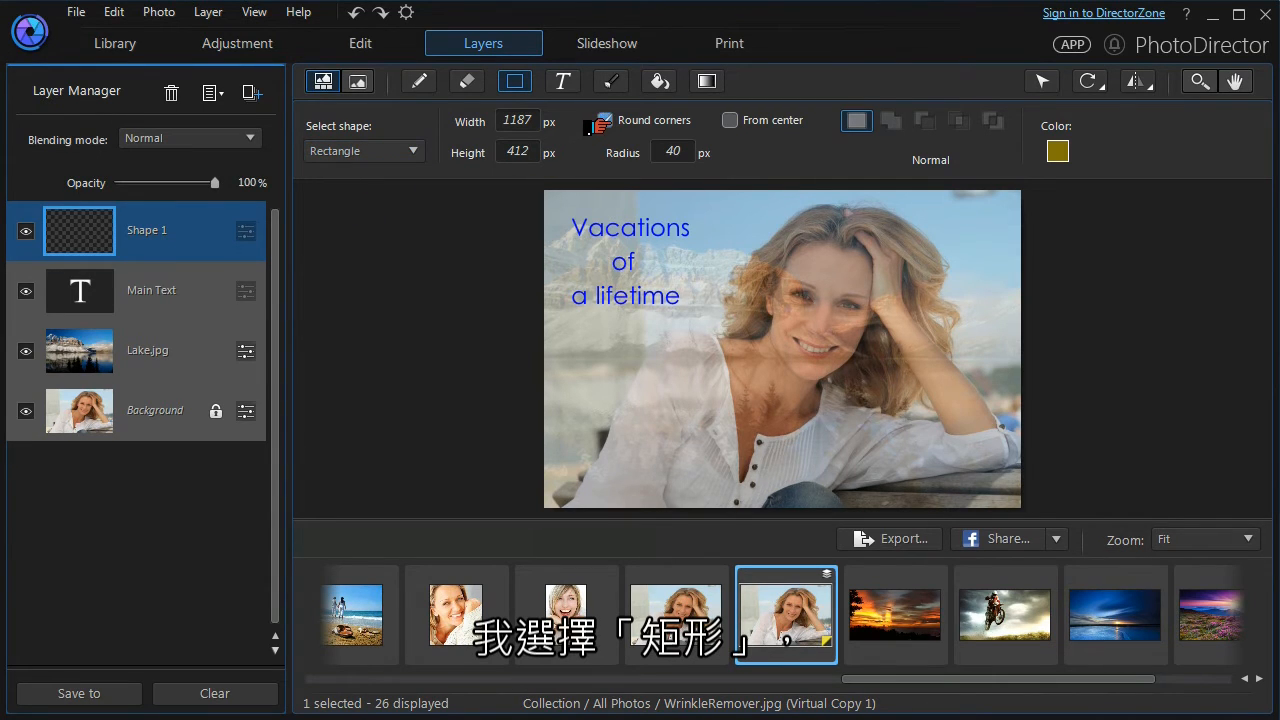
- Give the olive rectangle shape round corners with radius 40
click(605, 120)
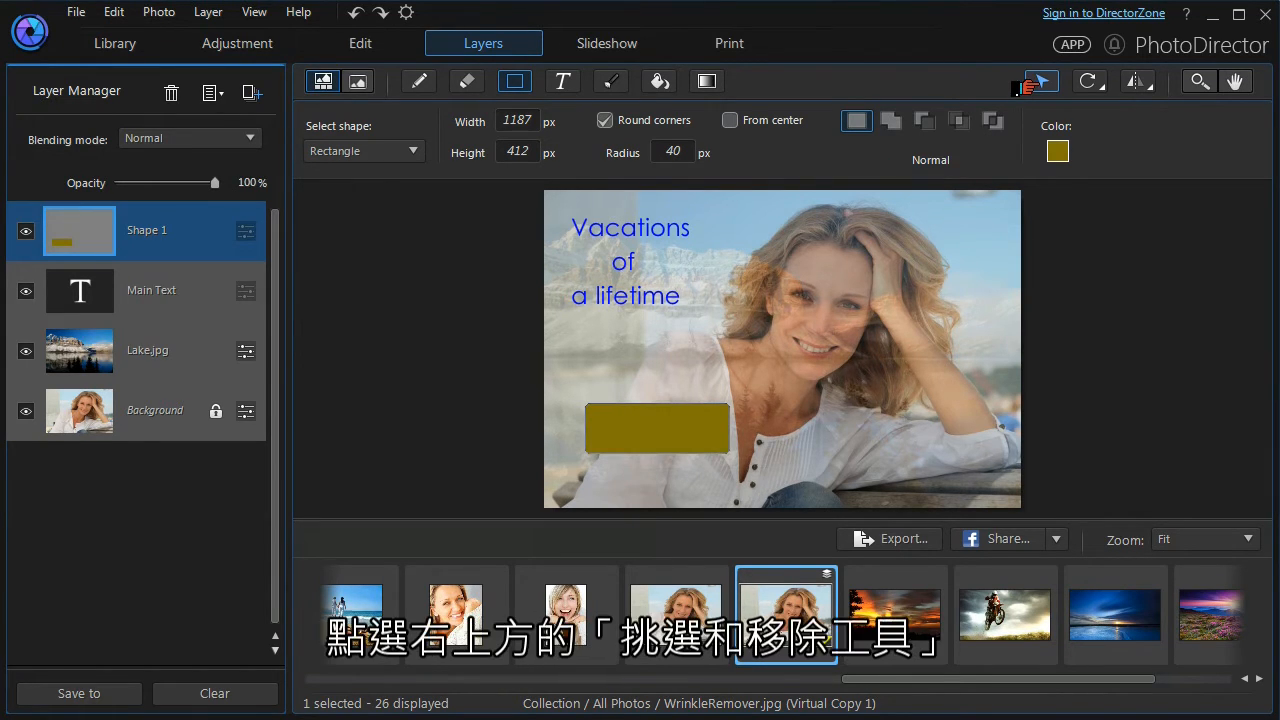
- Move the olive rectangle to the lower left and set its opacity to about 68
click(1042, 81)
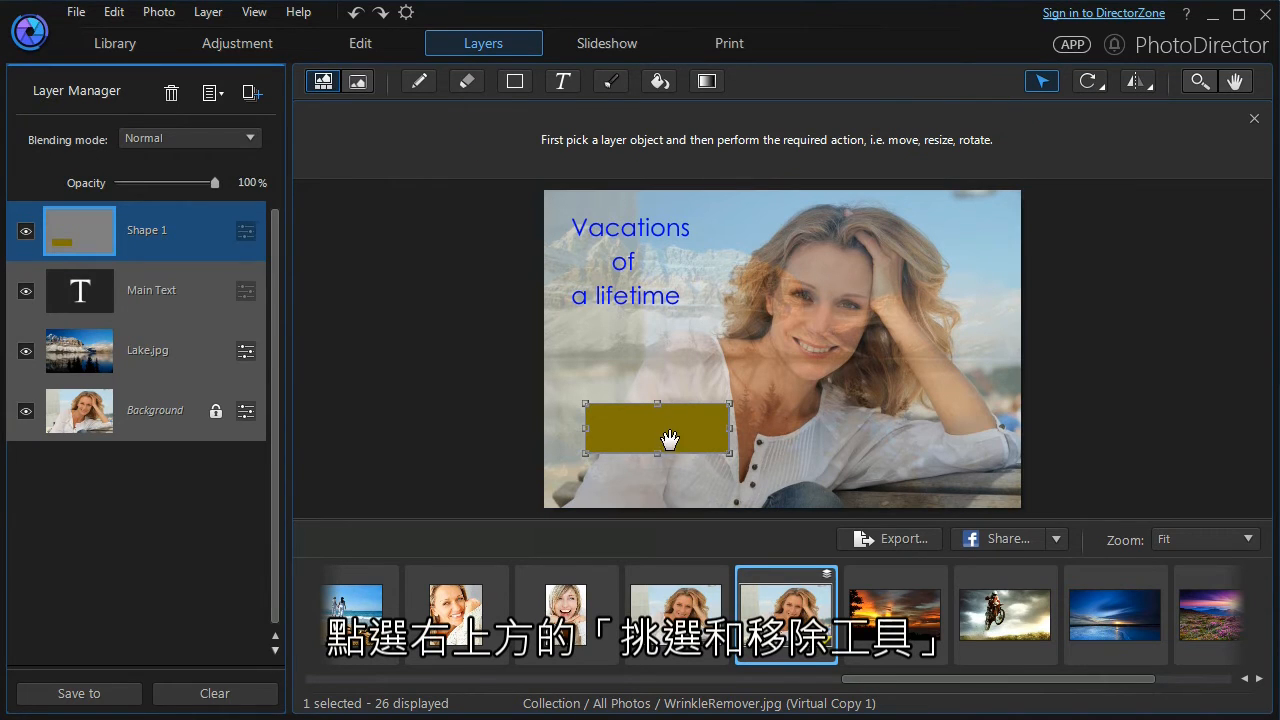
drag(657, 428, 640, 468)
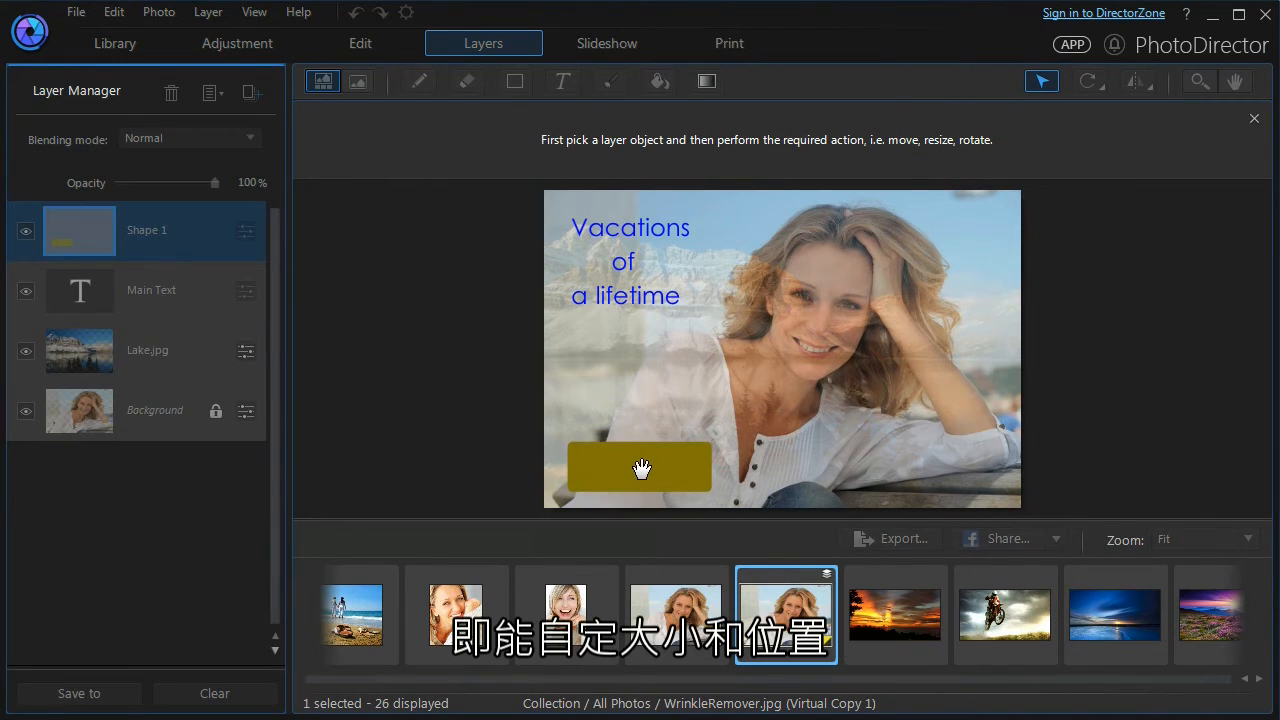
click(640, 468)
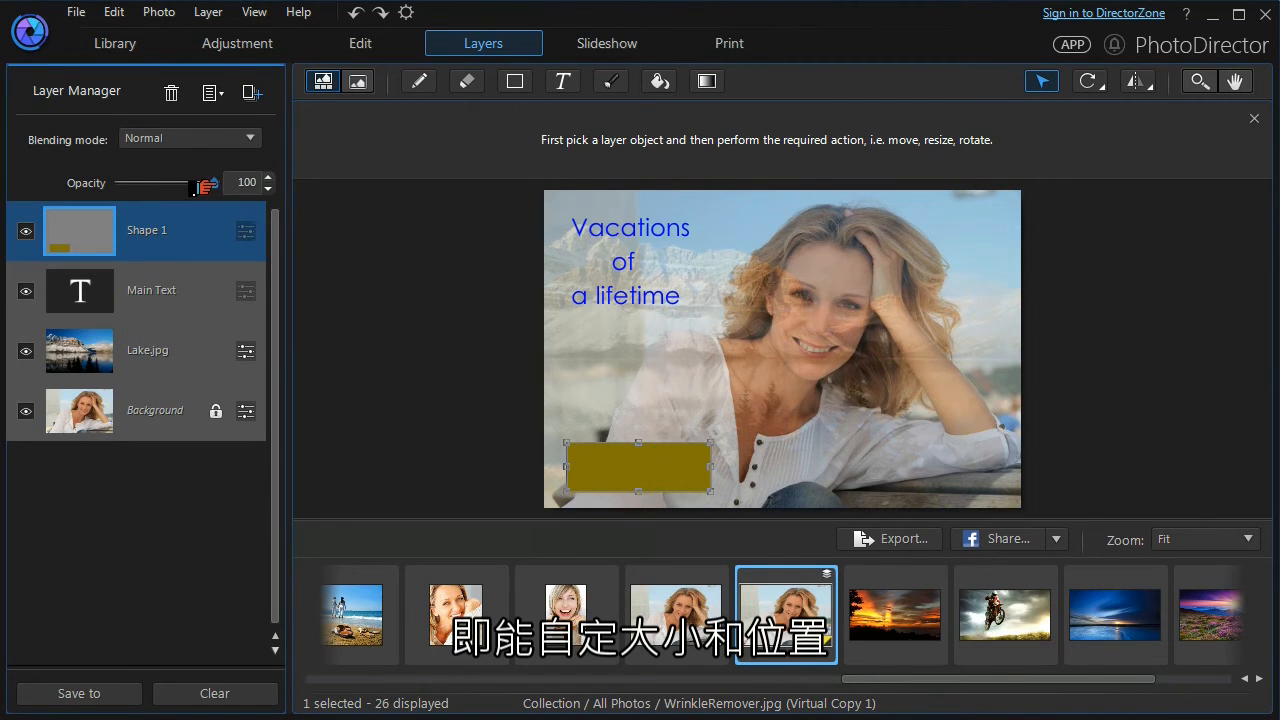
drag(193, 189, 170, 189)
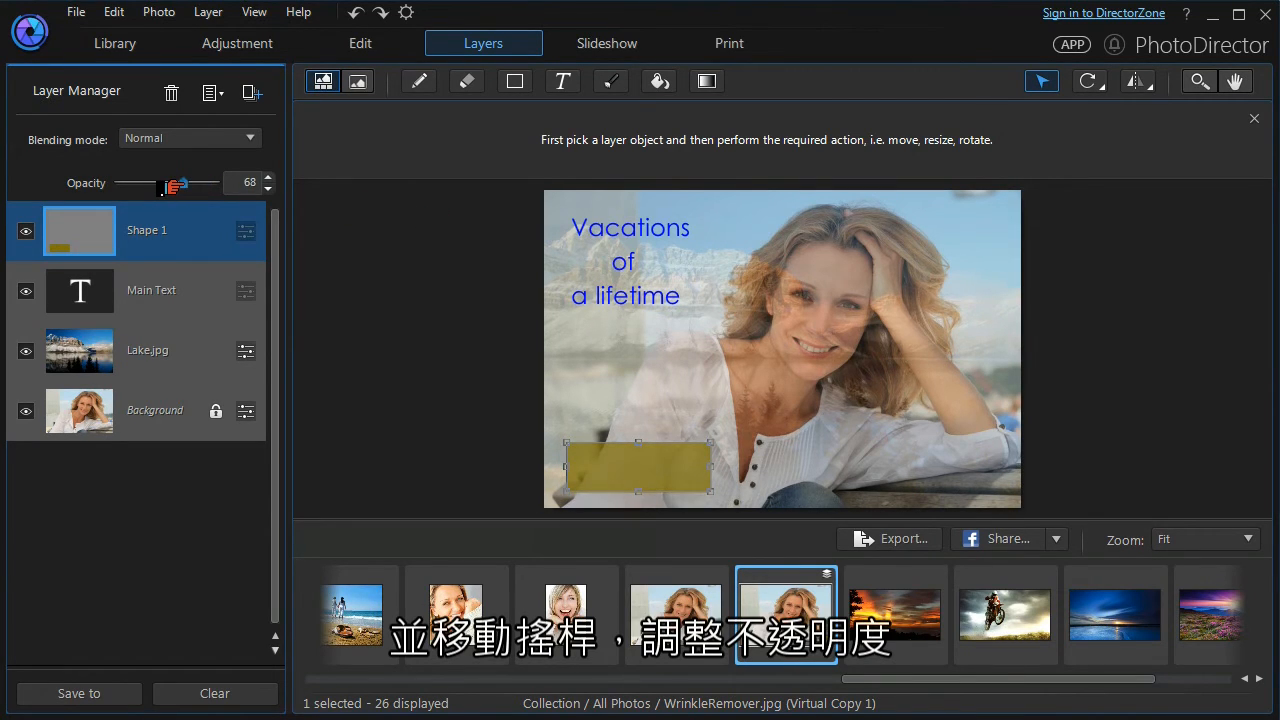
drag(182, 182, 175, 182)
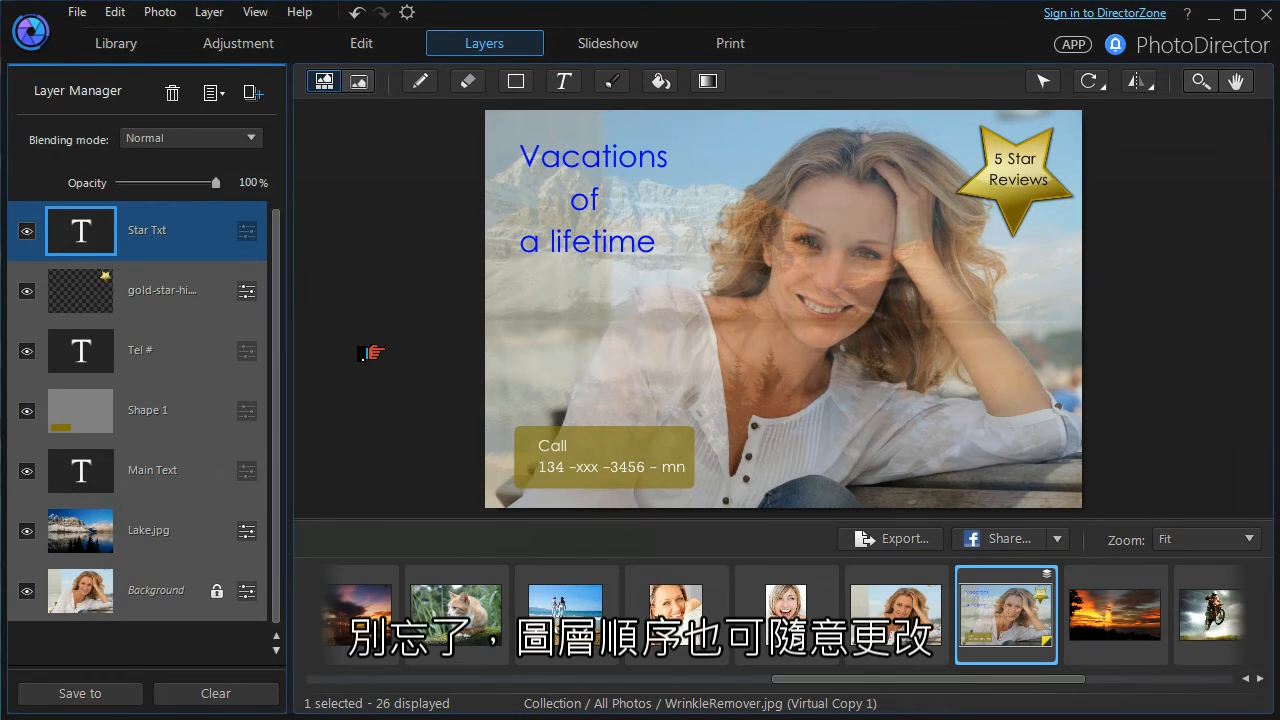
mouse_move(205, 245)
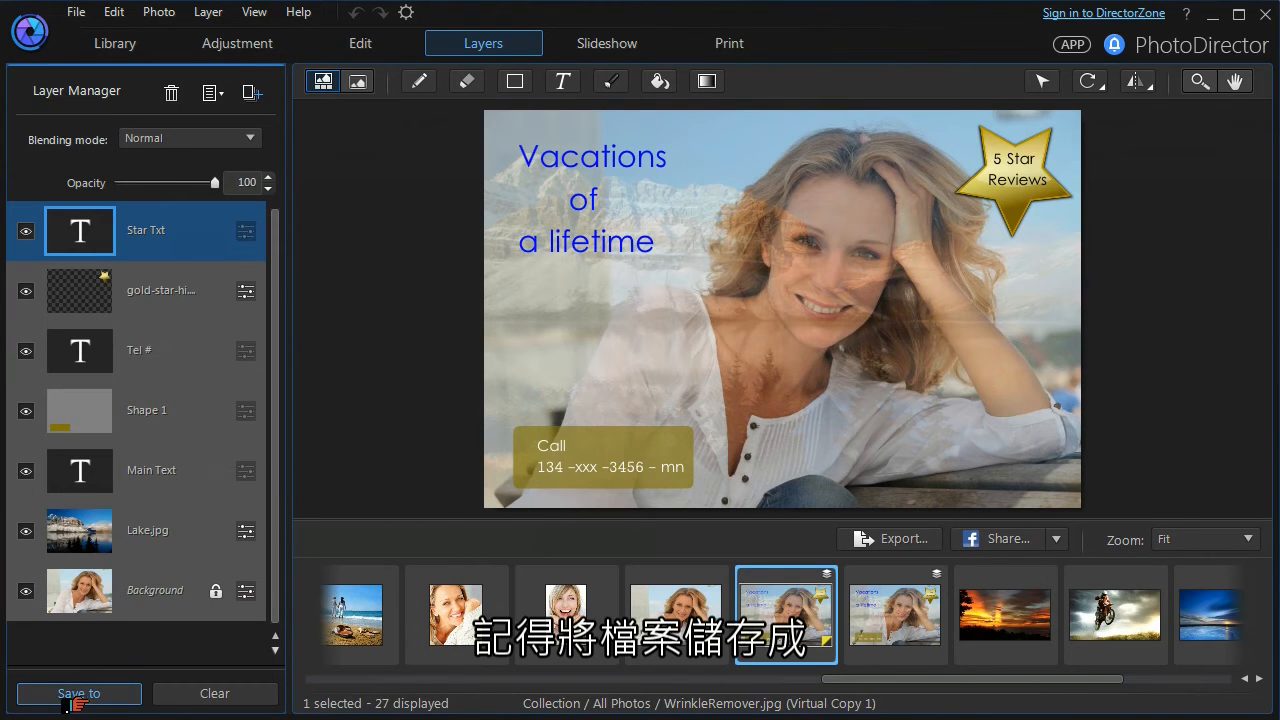
click(78, 693)
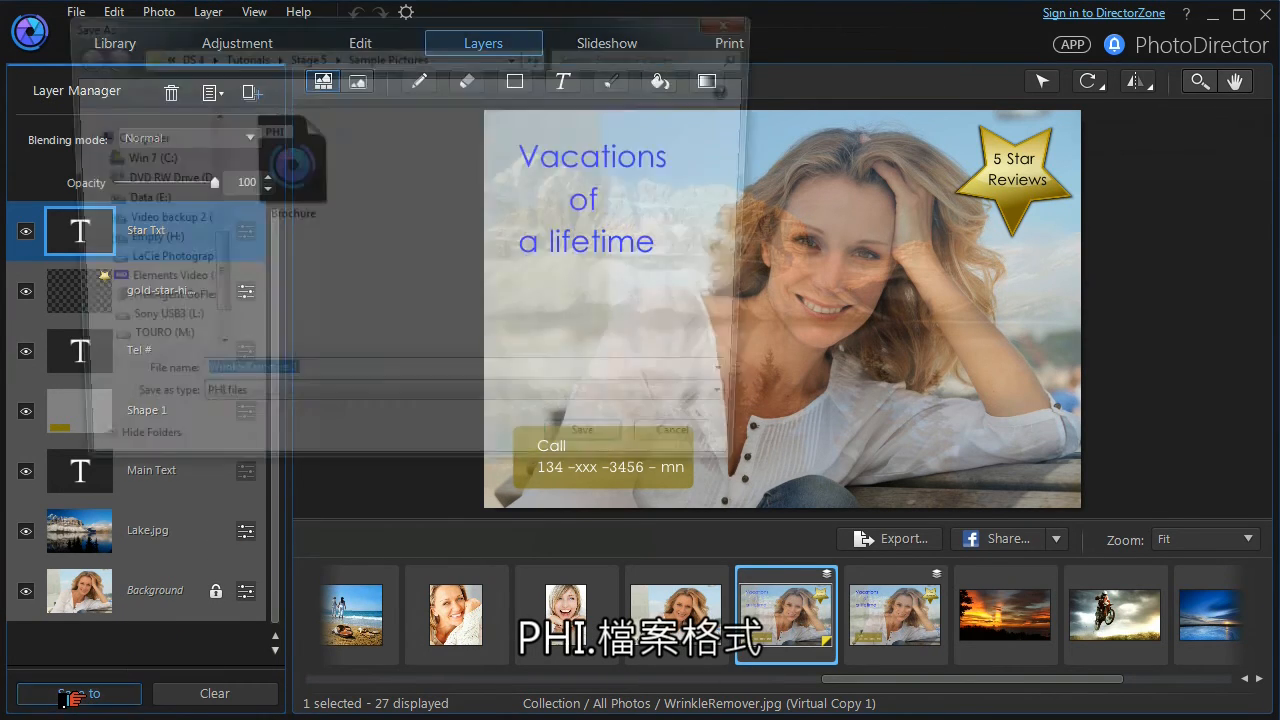
click(78, 693)
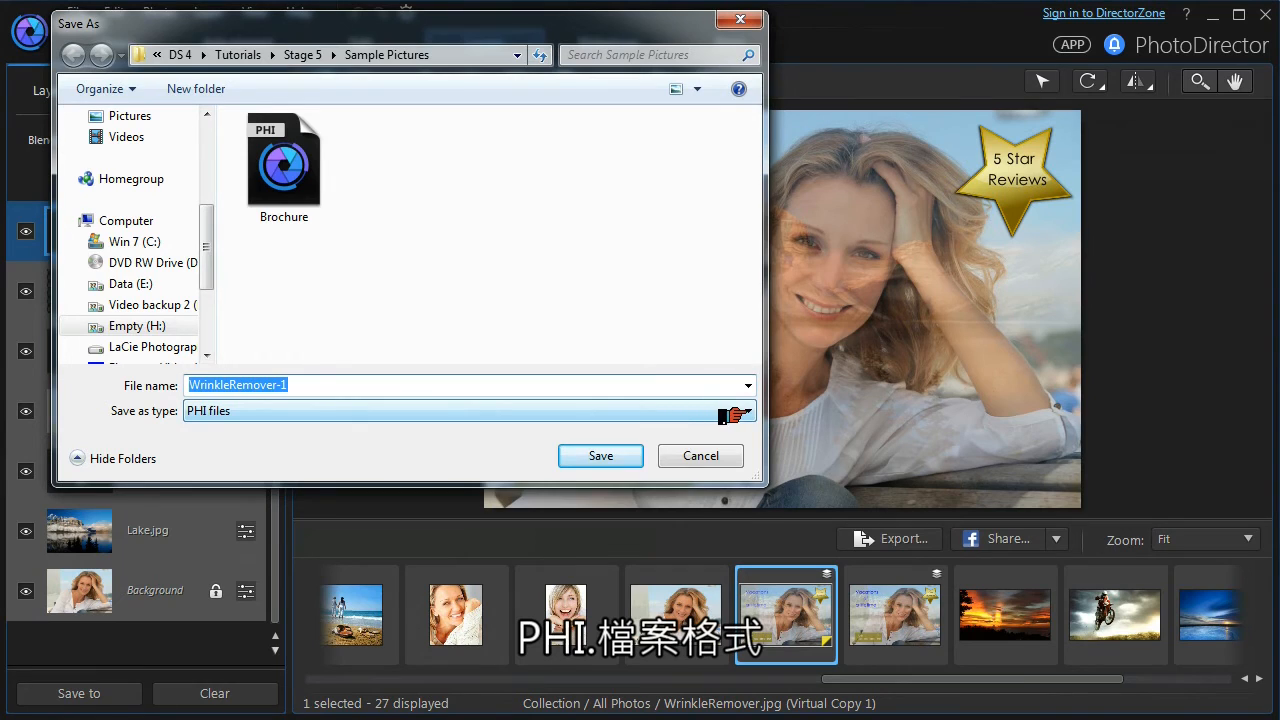
click(468, 410)
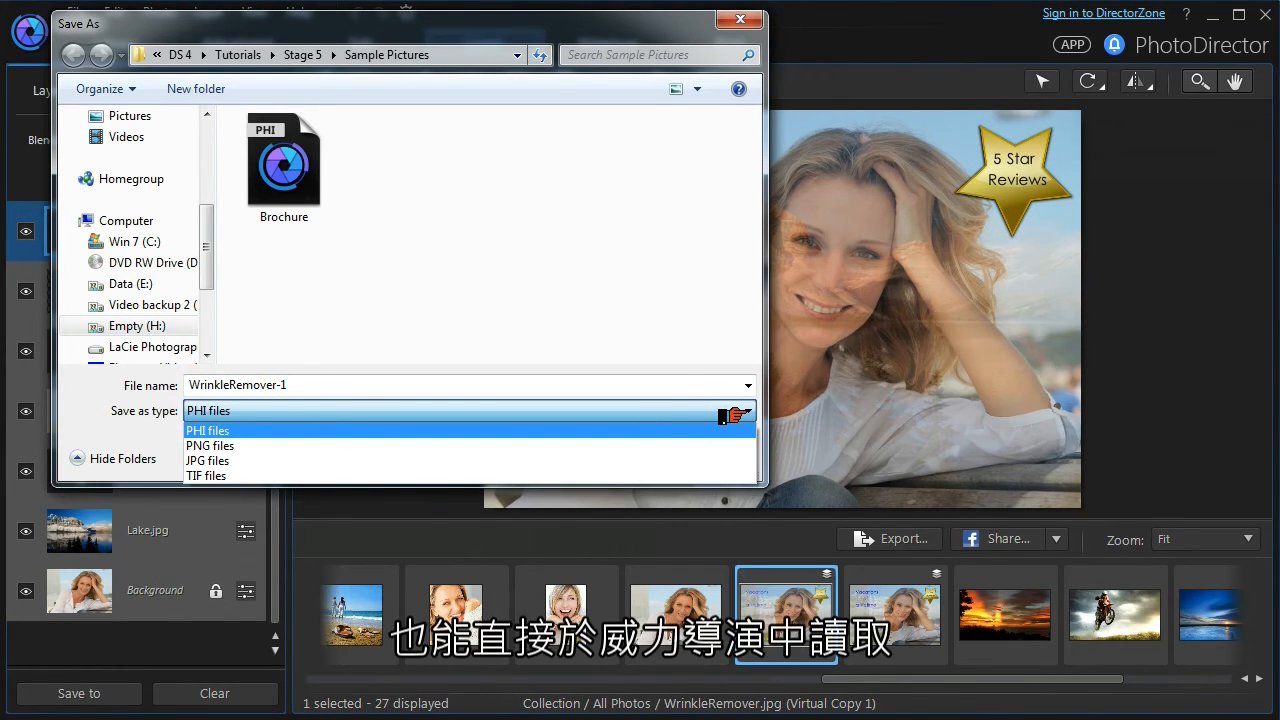
click(207, 410)
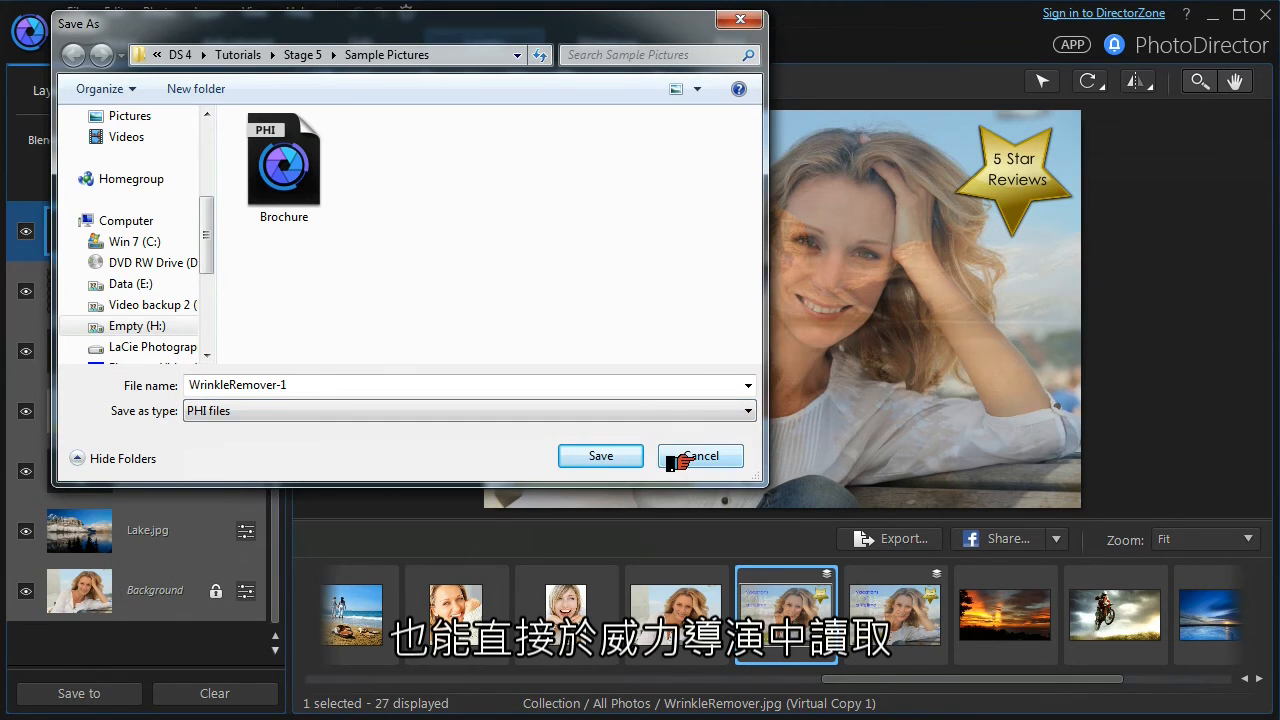
click(701, 455)
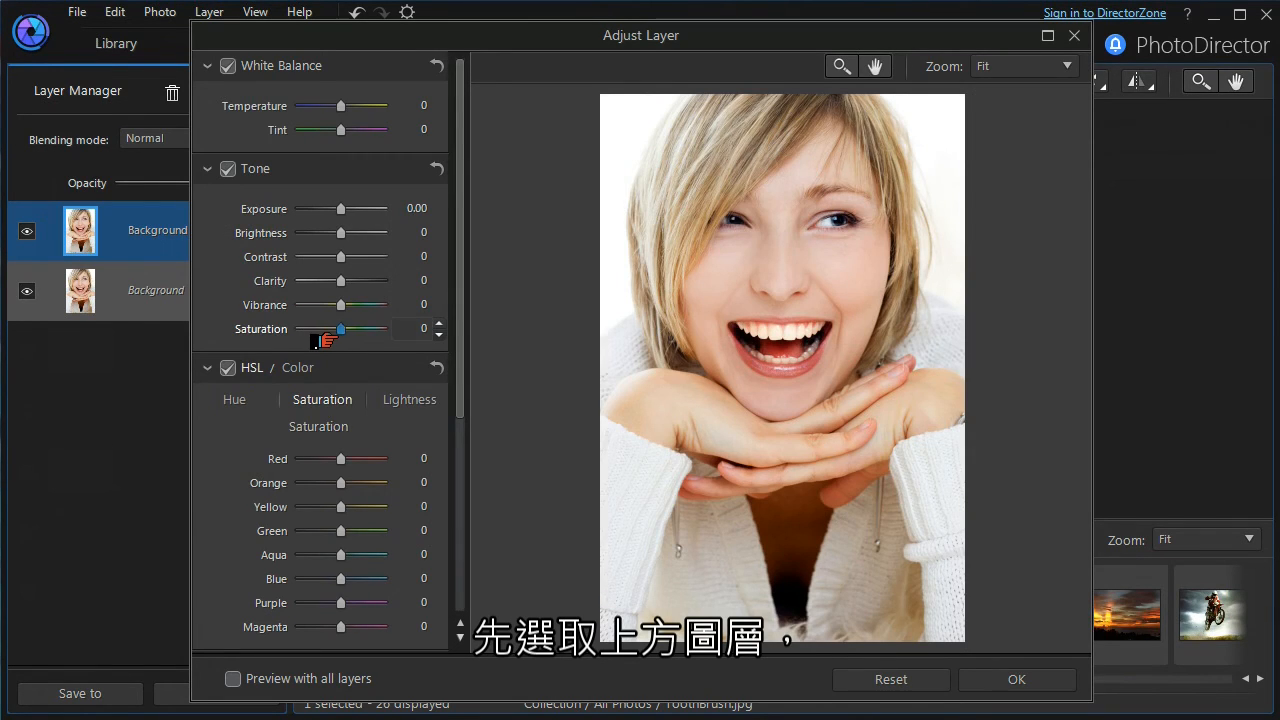
- Drop the top Background copy's saturation to -100 and confirm the adjustment
drag(340, 328, 300, 328)
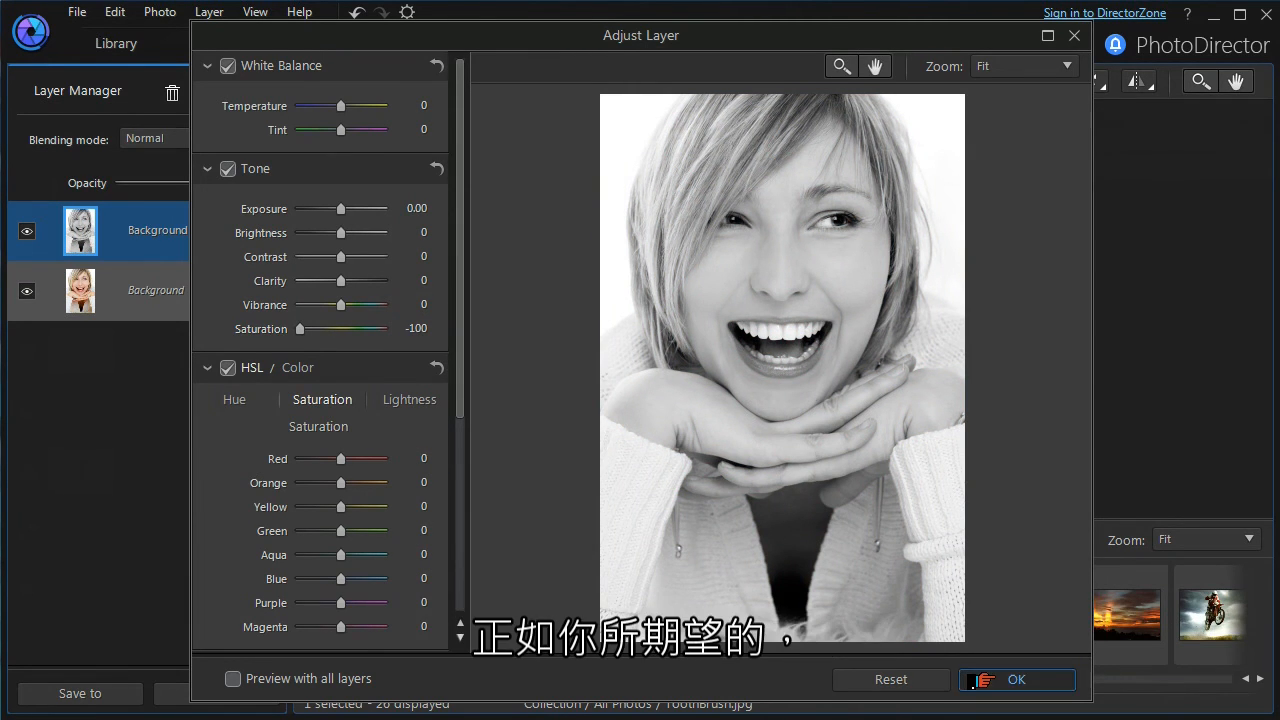
click(1017, 679)
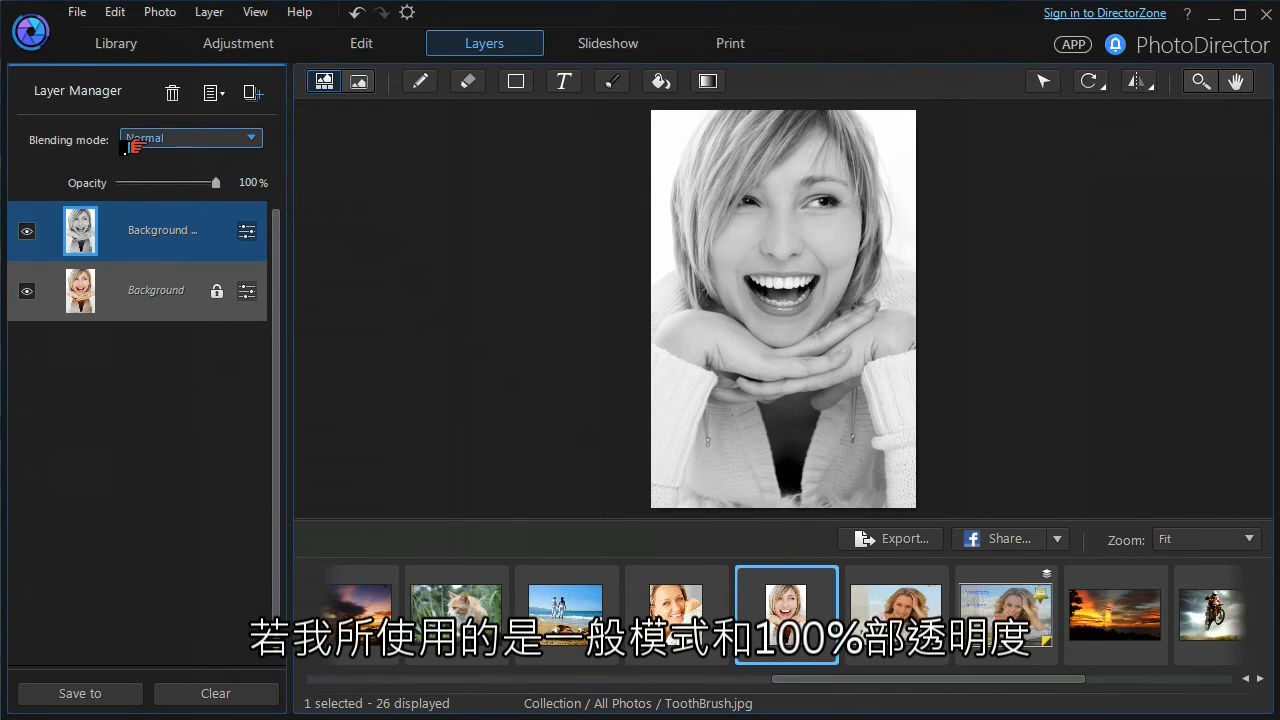
- Set the black-and-white layer to Overlay blending at 67% opacity
click(248, 182)
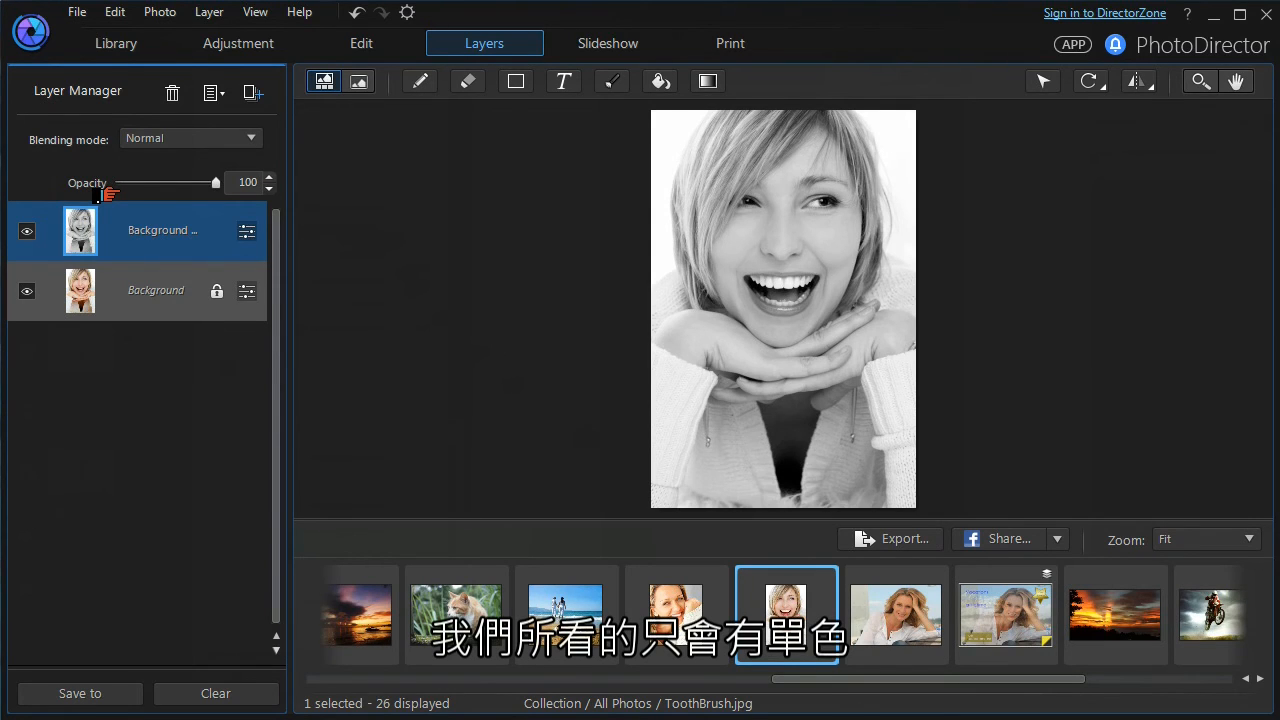
click(190, 138)
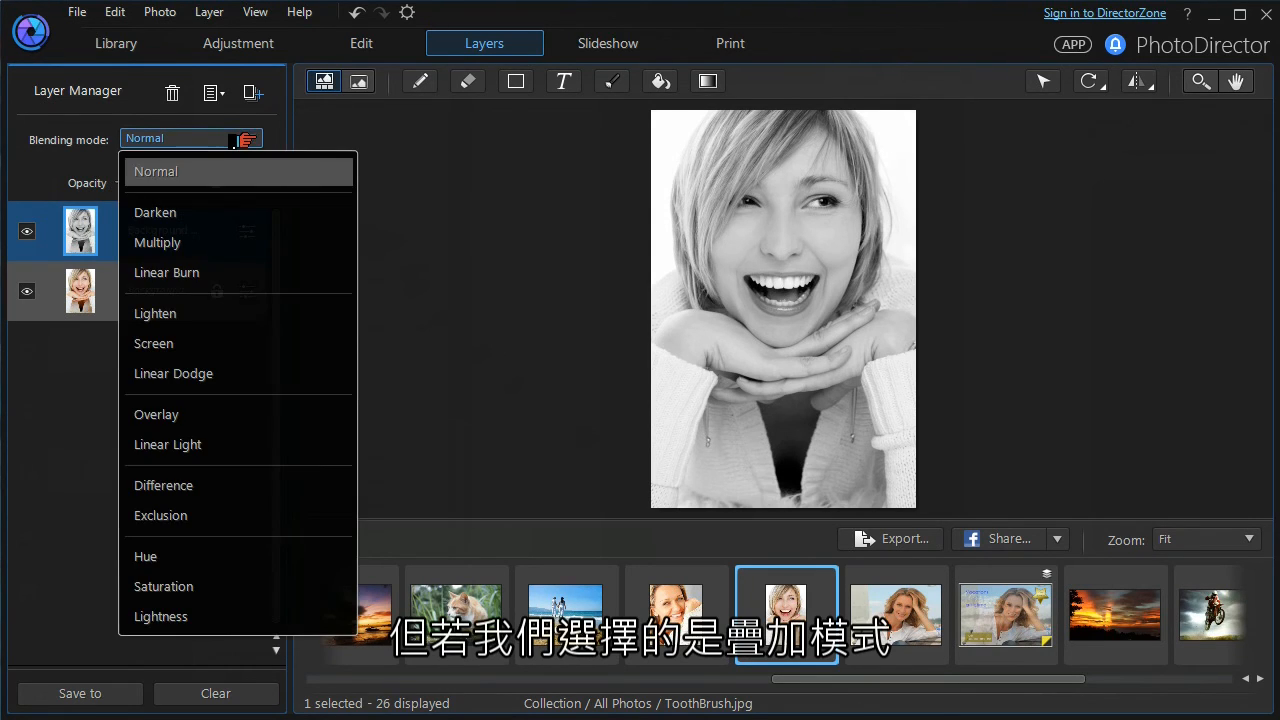
mouse_move(156, 414)
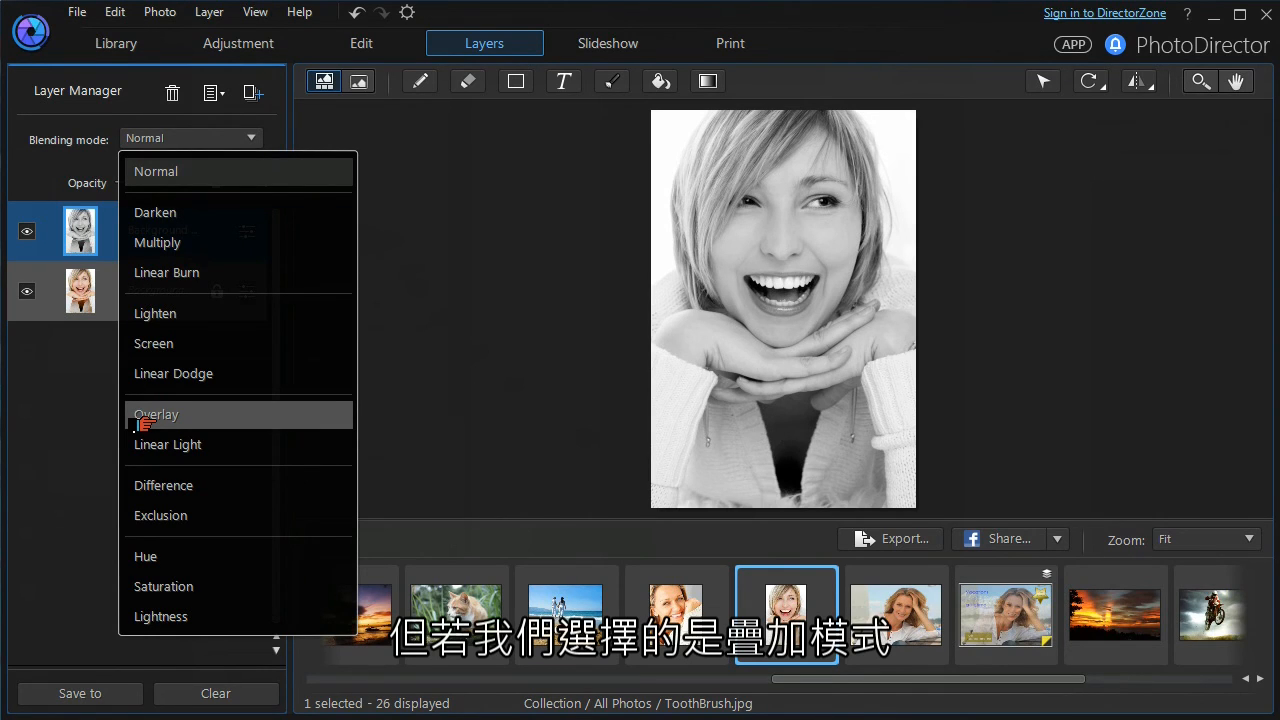
click(157, 414)
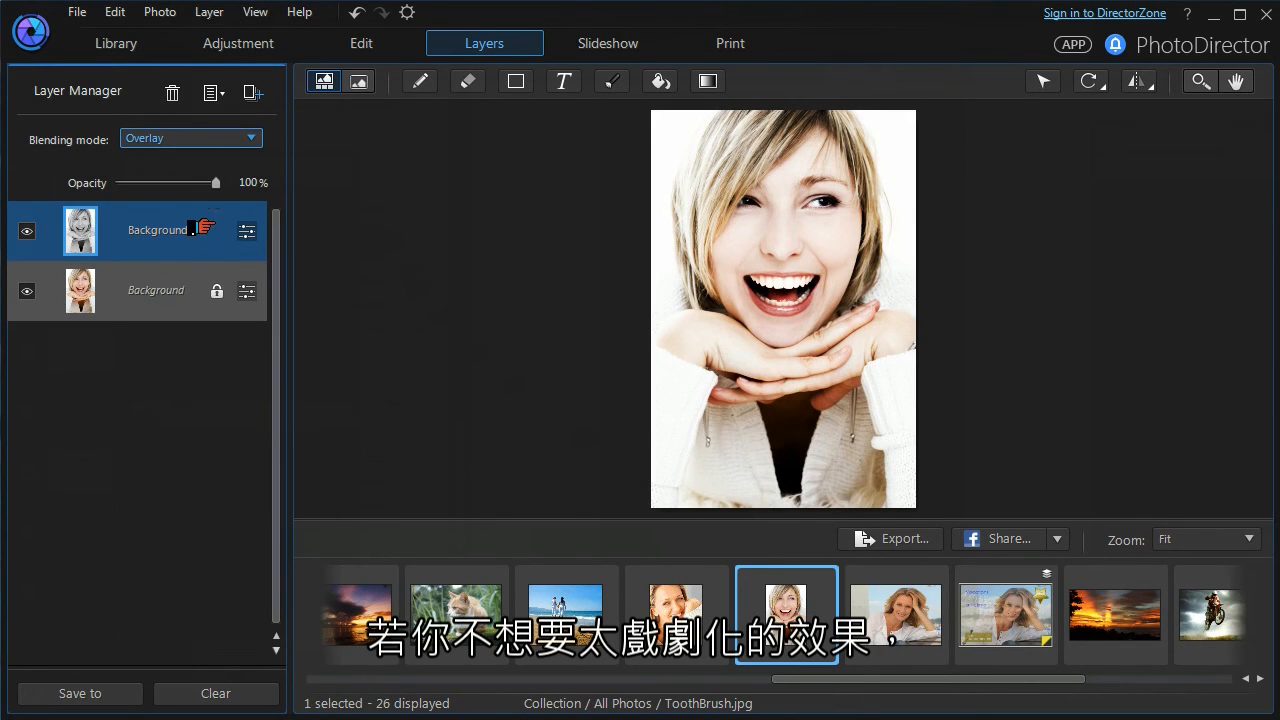
drag(215, 182, 195, 182)
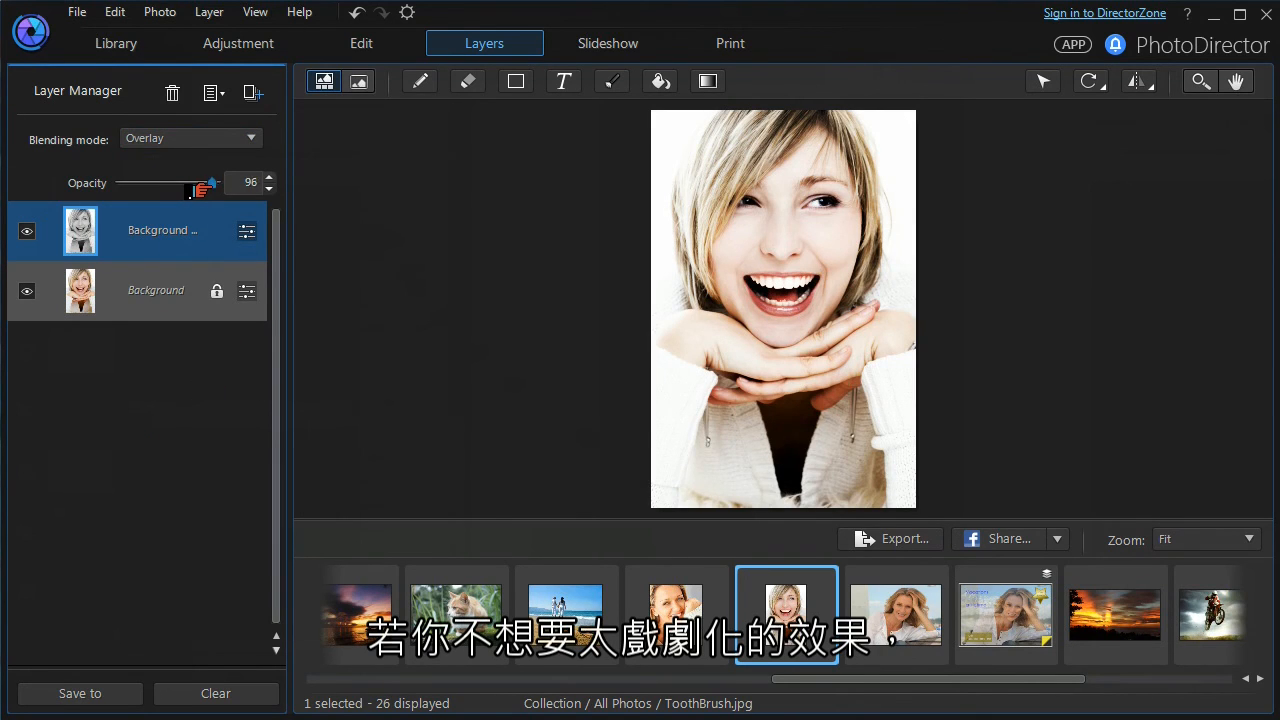
drag(211, 182, 185, 182)
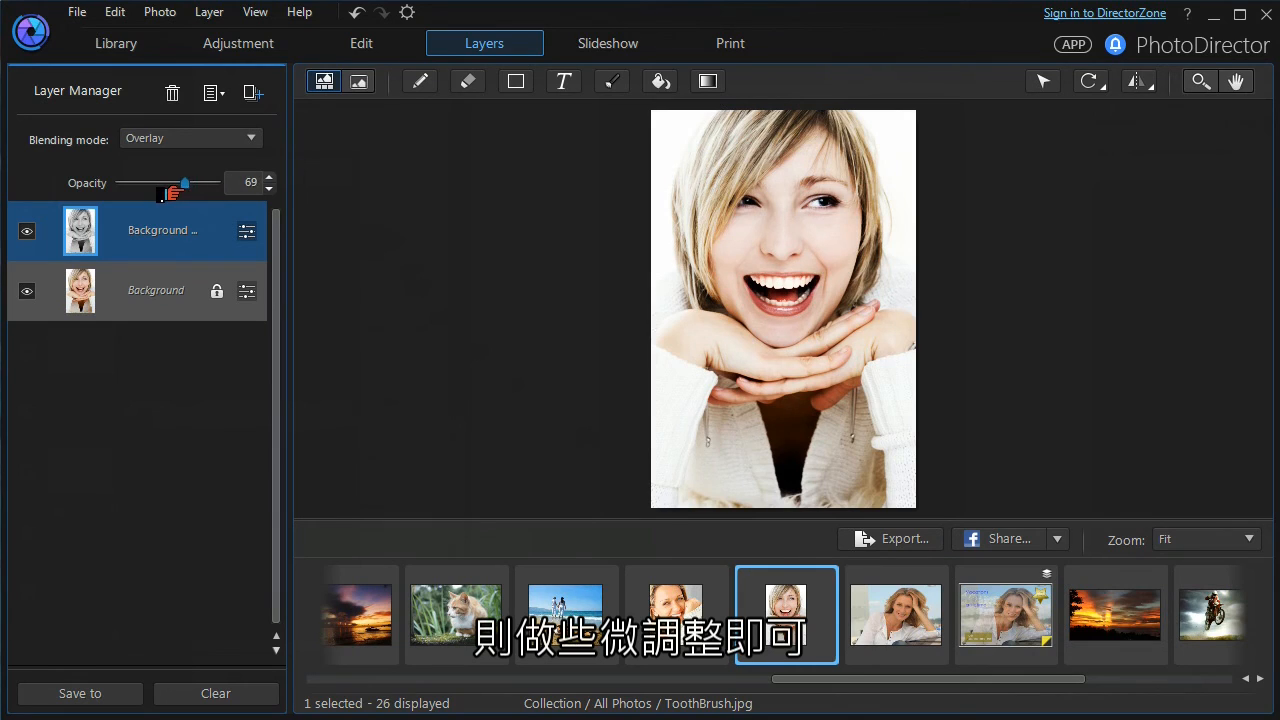
drag(185, 183, 183, 183)
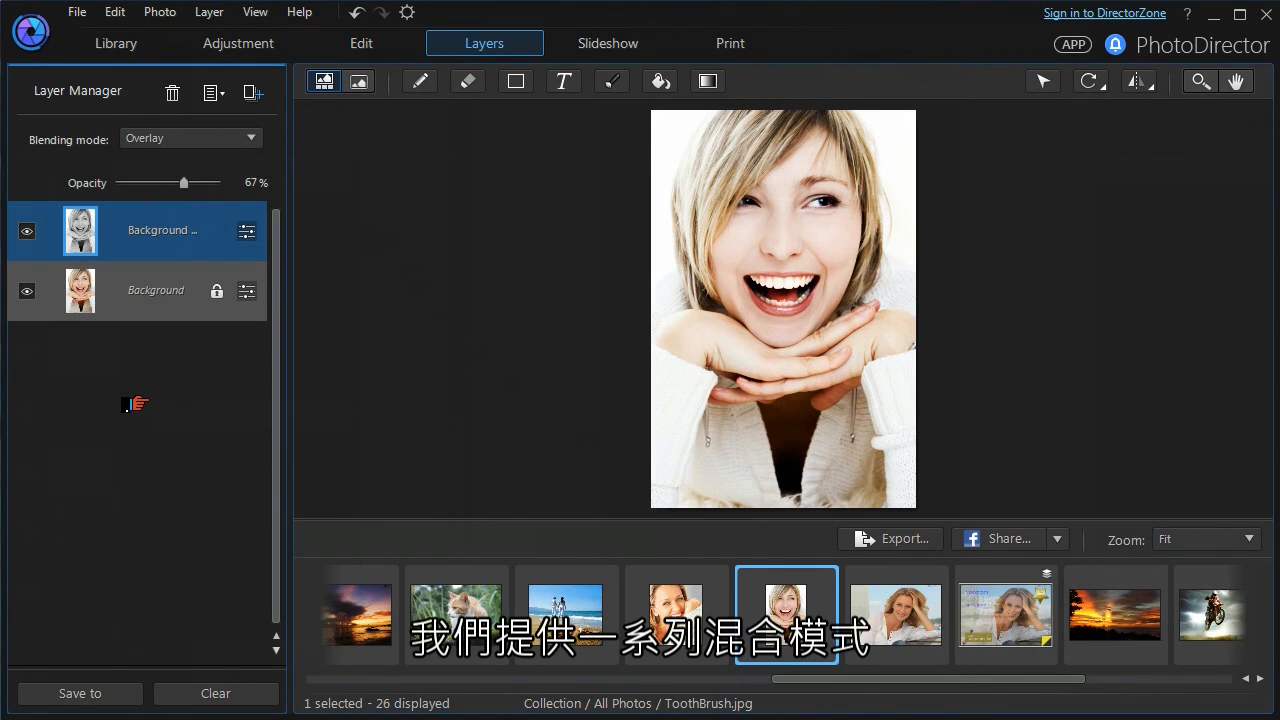